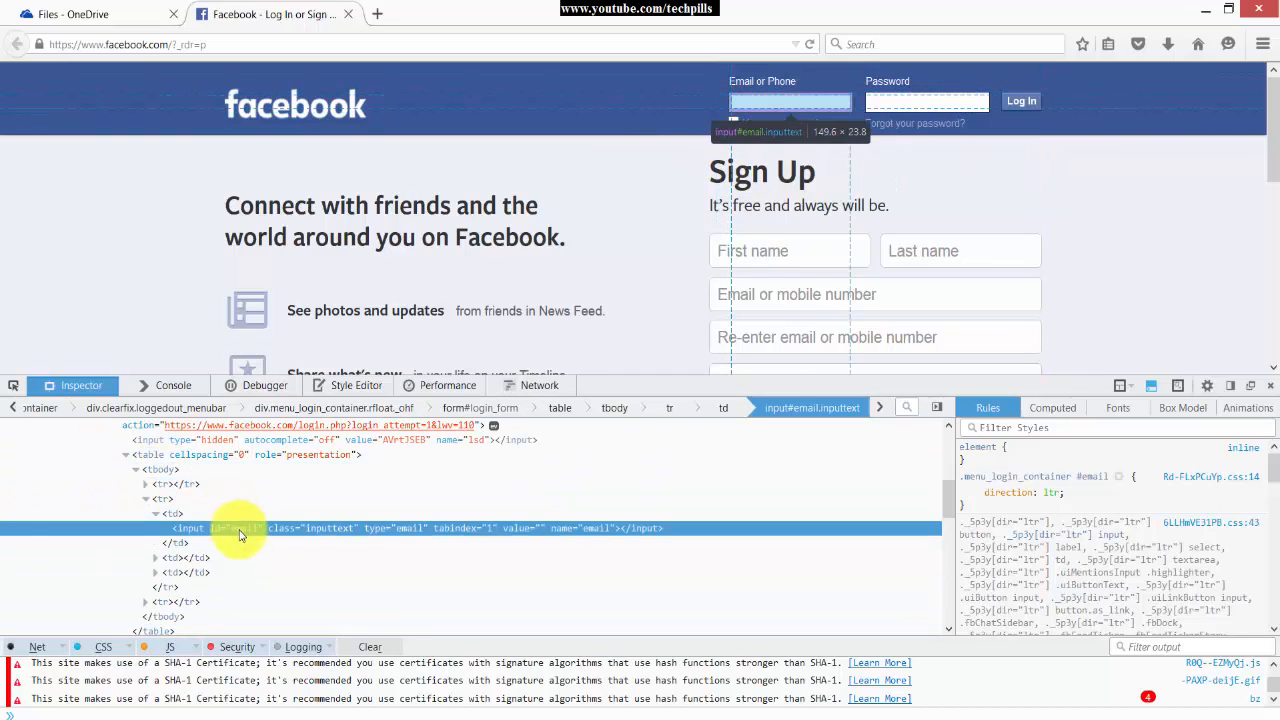
- Select the email input's id value, email, in the Firefox Inspector markup
{"action": "double_click", "coordinate": [240, 528]}
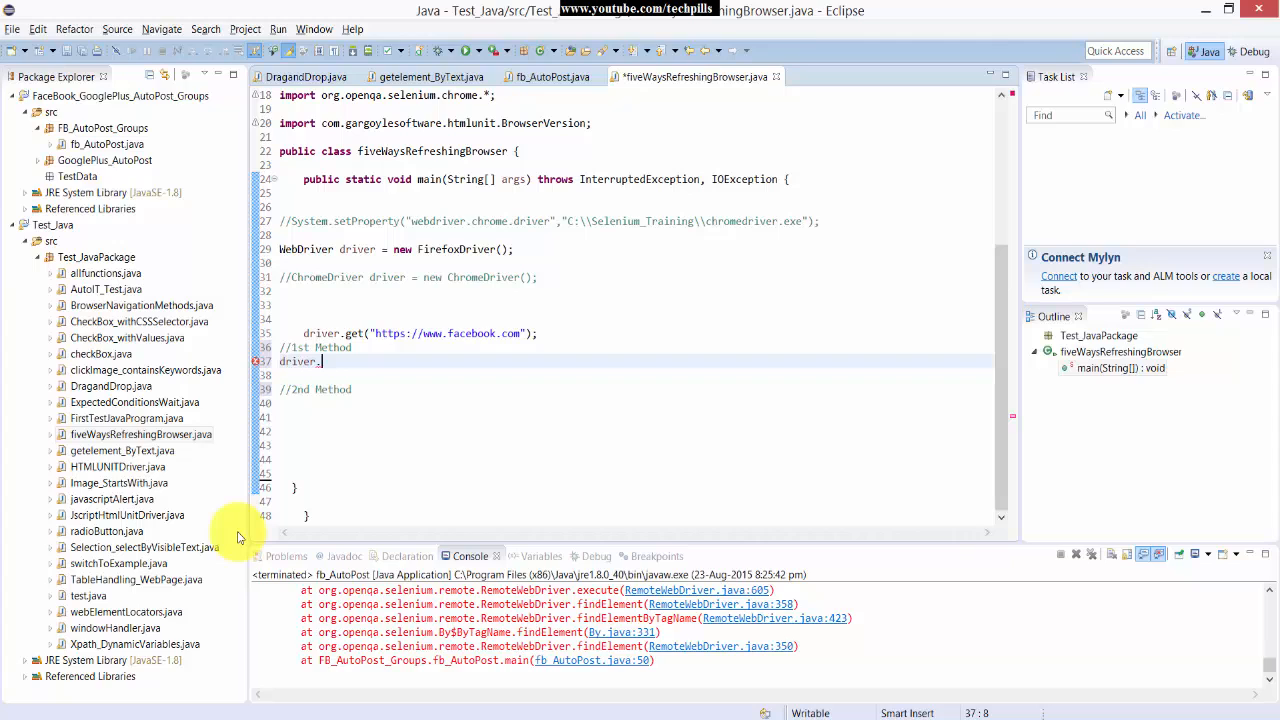
- Under the 1st Method comment, write driver.navigate().refresh();
{"action": "type", "text": "navigat"}
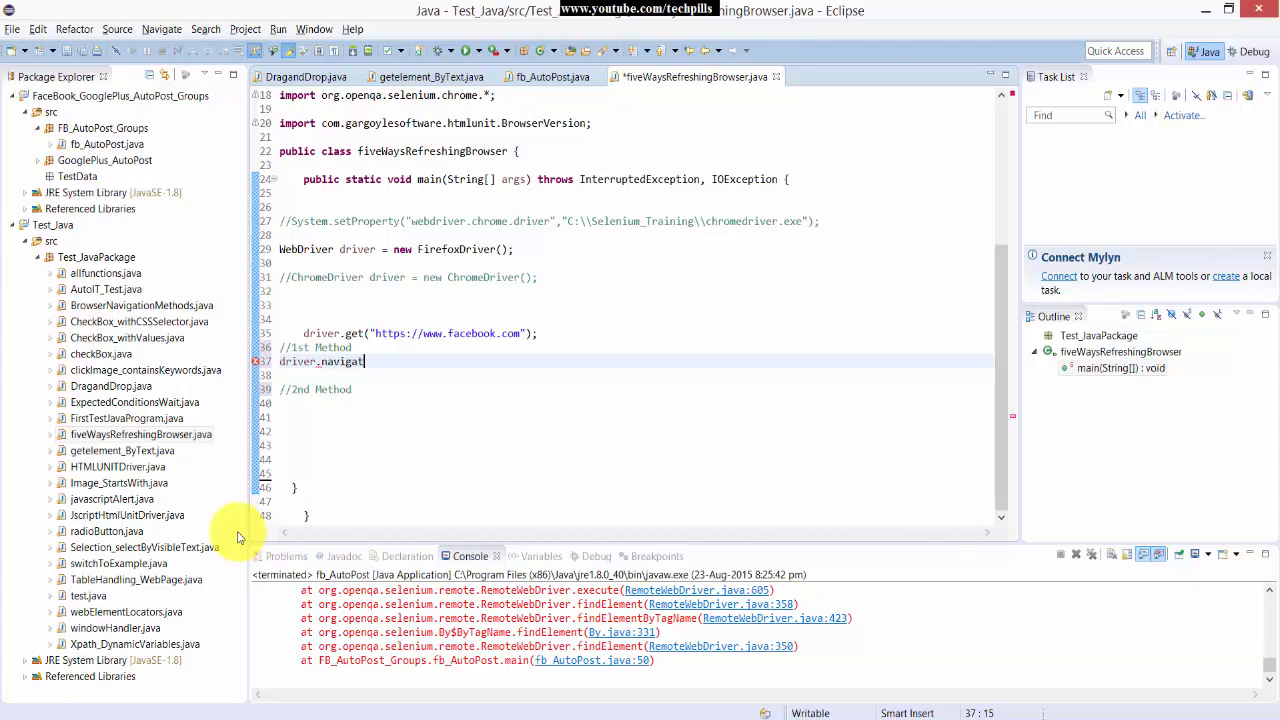
{"action": "type", "text": "e"}
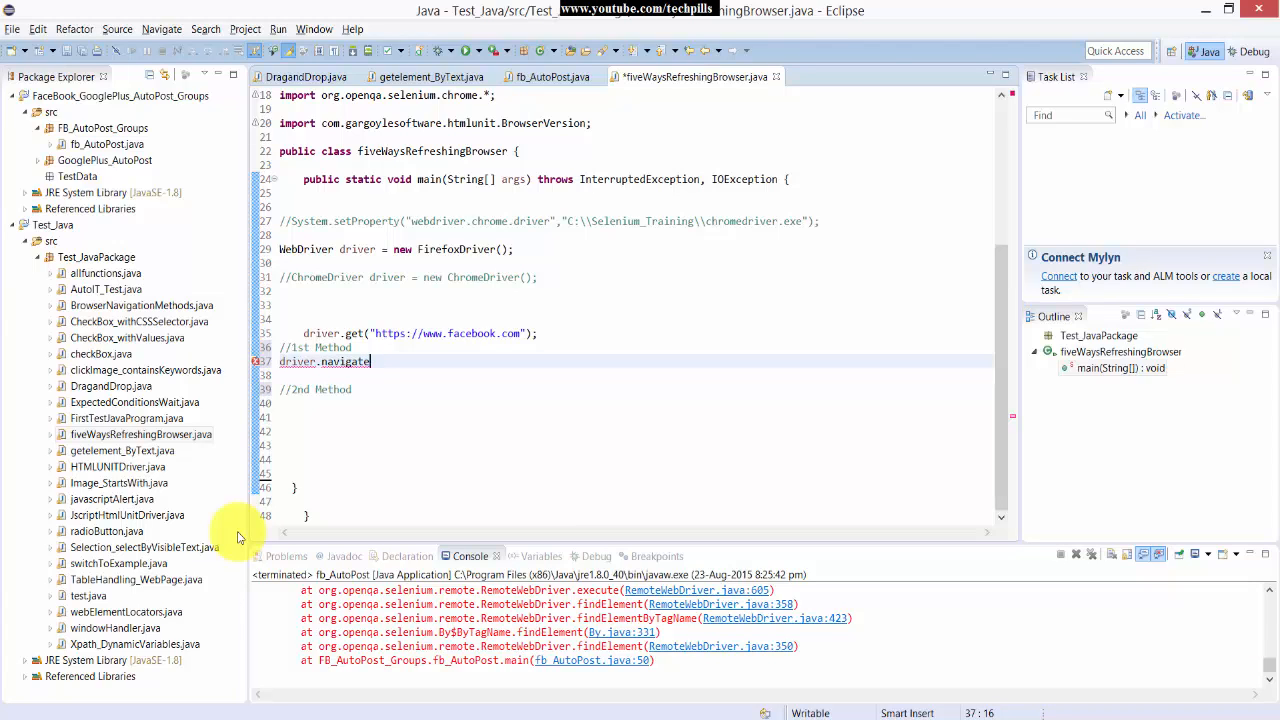
{"action": "key", "text": "BackSpace"}
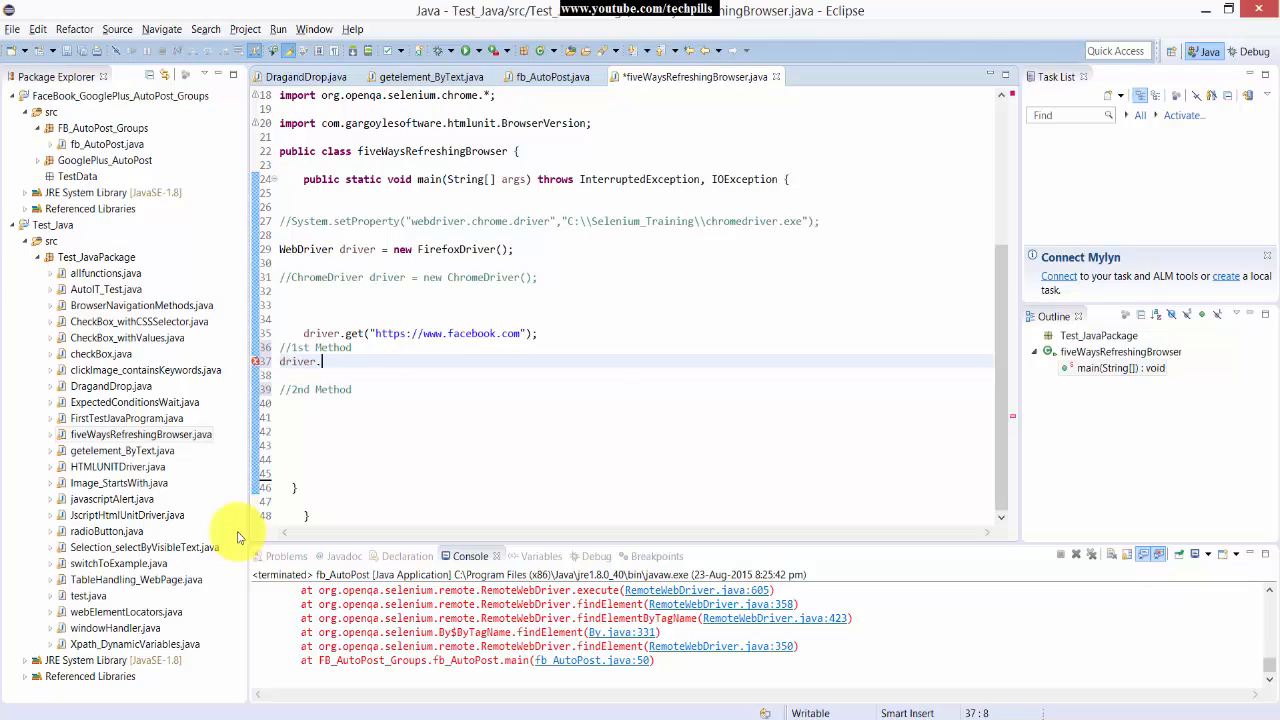
{"action": "type", "text": "navigate()."}
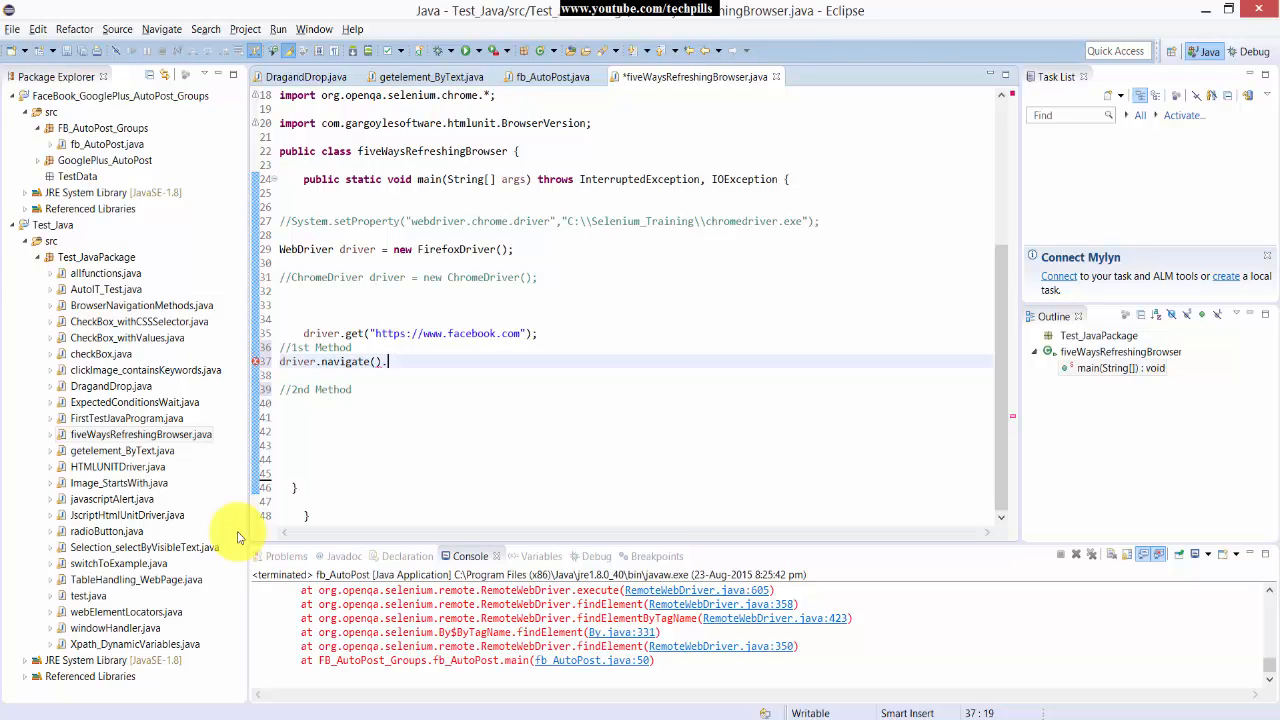
{"action": "type", "text": "refresh();"}
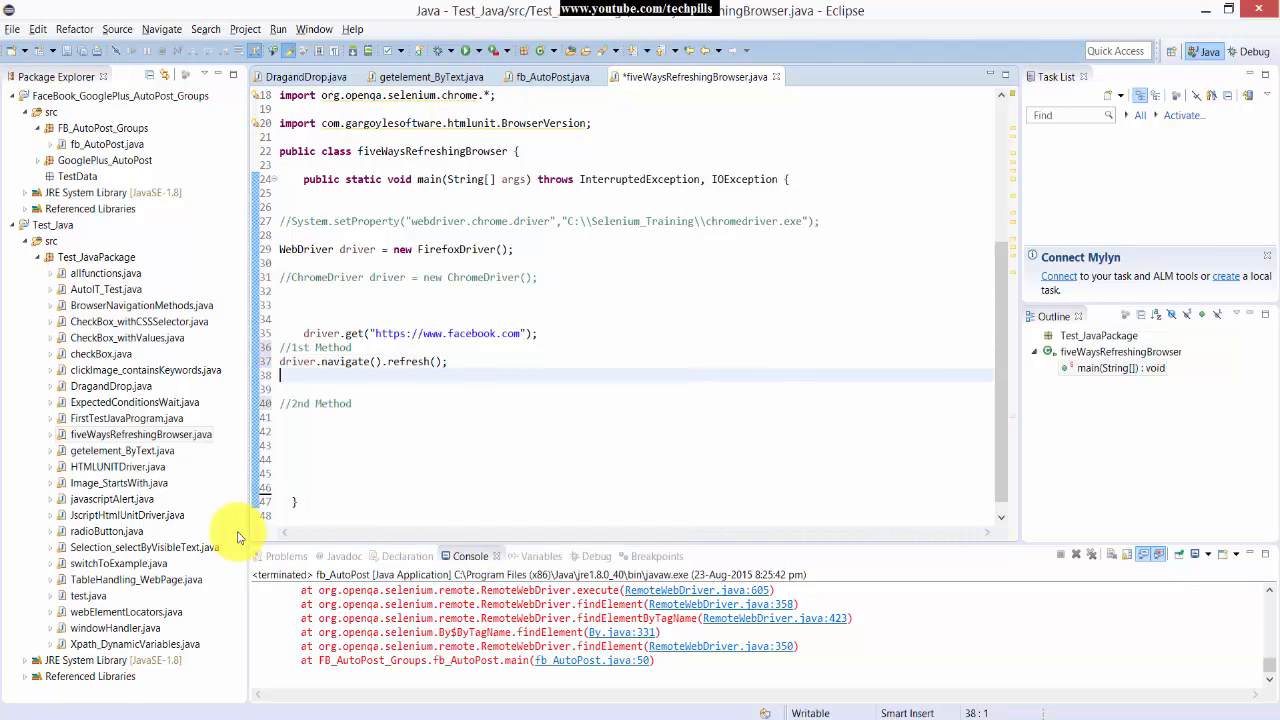
- Add System.out.println("1st Method : I am refreshed"); and begin the next driver call
{"action": "type", "text": "System."}
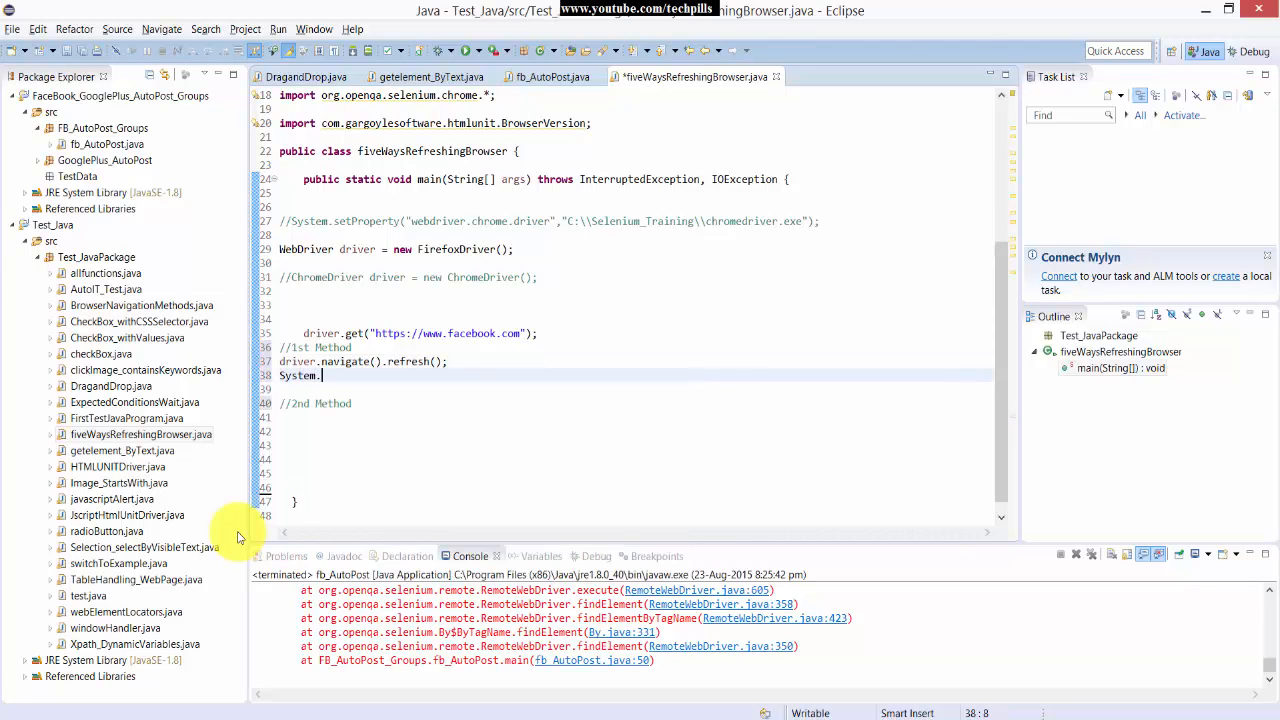
{"action": "type", "text": "out"}
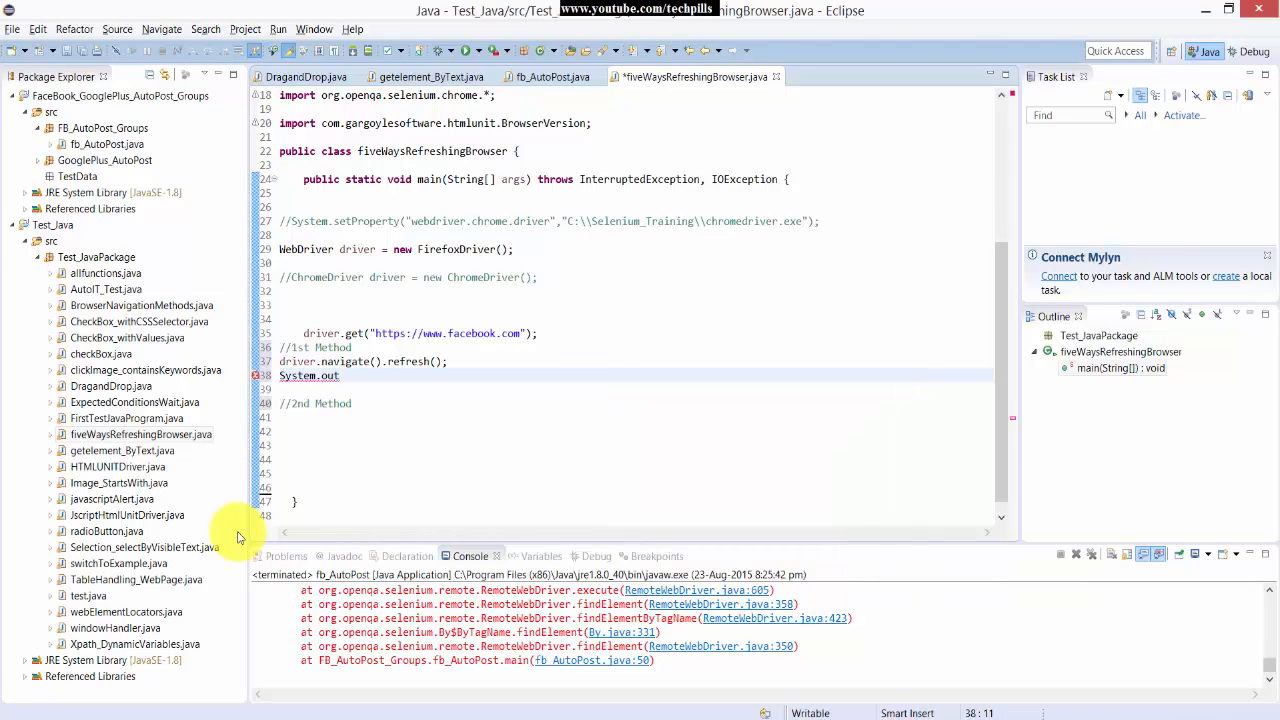
{"action": "type", "text": ".println(\"\");"}
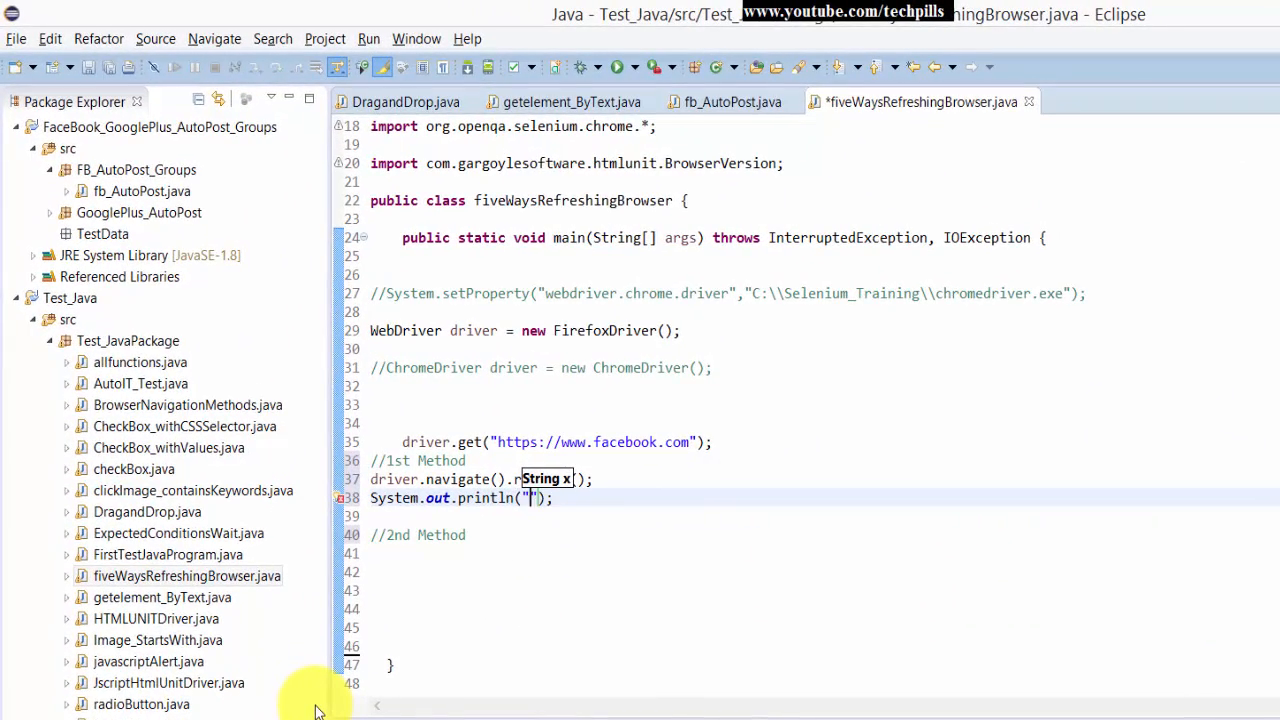
{"action": "type", "text": "1st"}
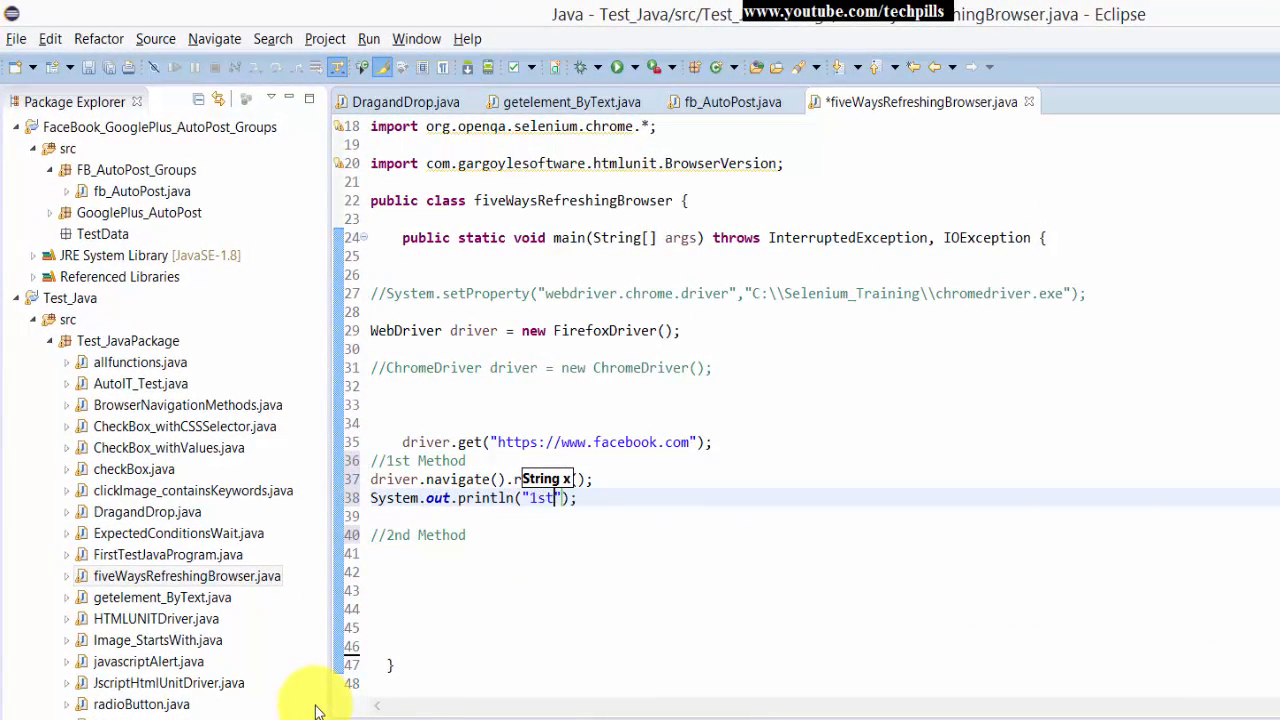
{"action": "type", "text": "Method : I am refreshe"}
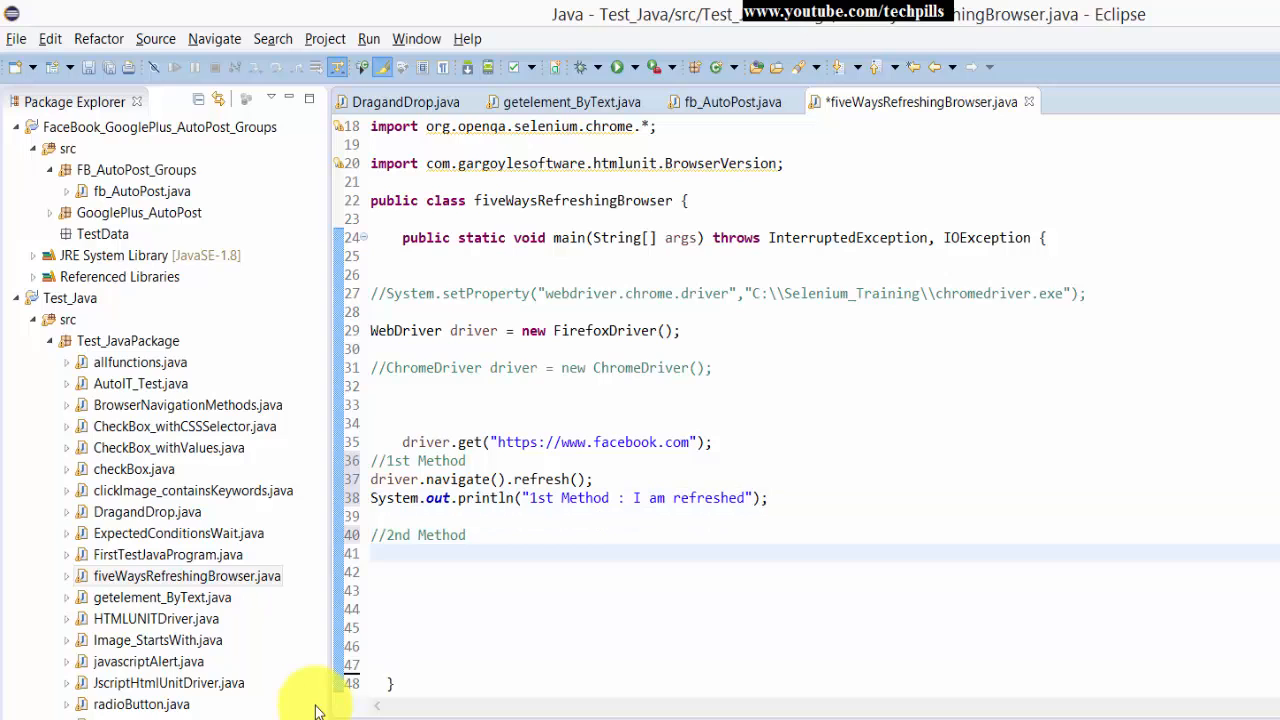
{"action": "type", "text": "driver.findElement(By.id(\"emai"}
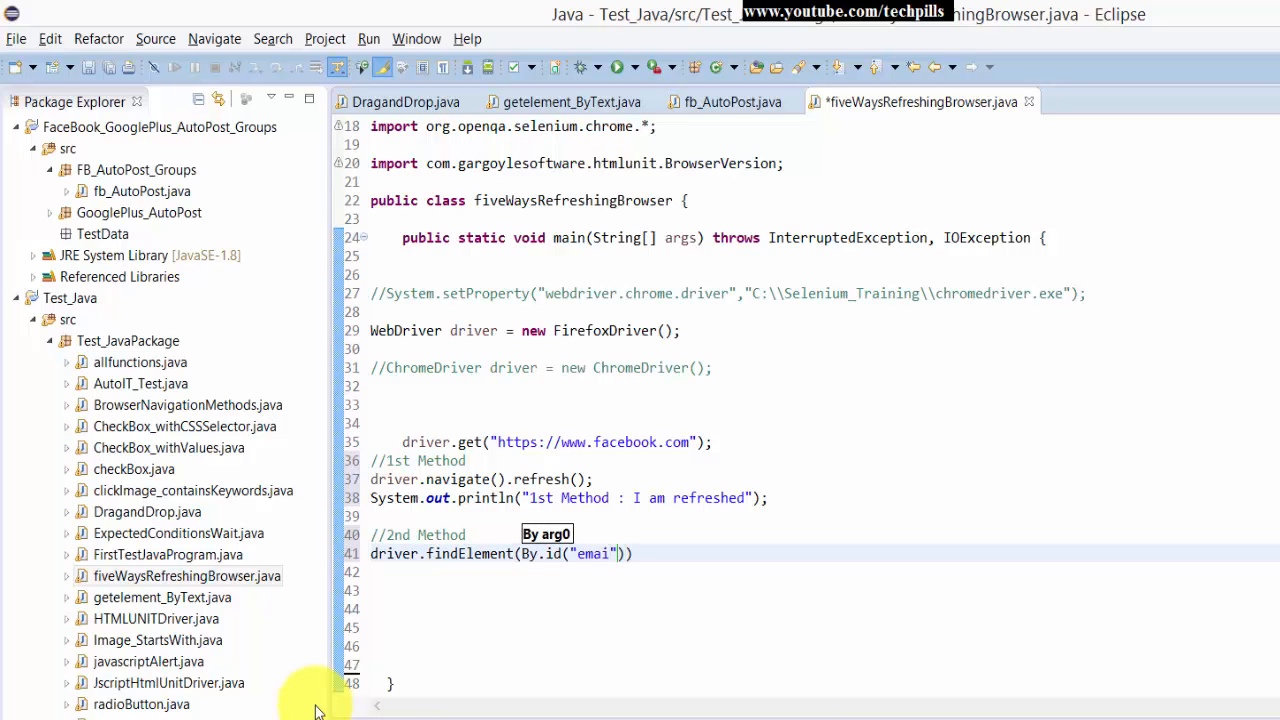
- Write driver.findElement(By.id("email")).sendKeys(Keys.F5); choosing Keys.F5 from Content Assist
{"action": "type", "text": "l"}
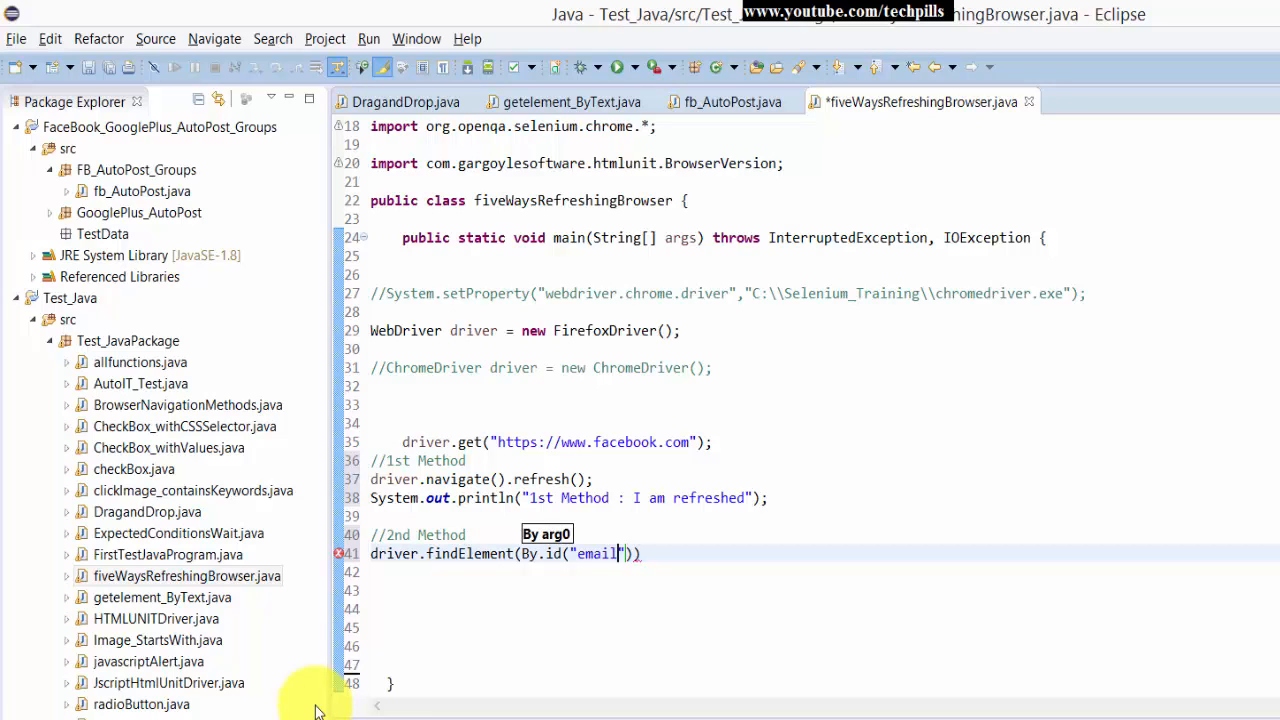
{"action": "type", "text": "."}
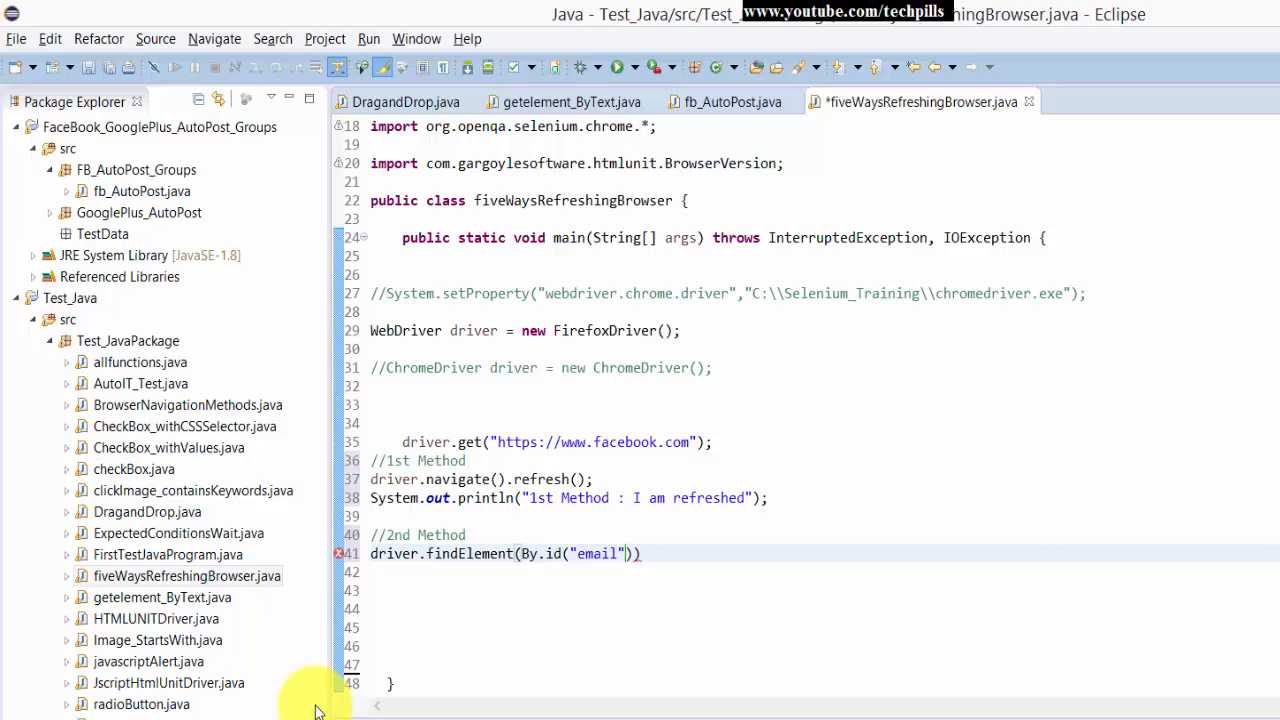
{"action": "type", "text": ".sendKeys(arg0);"}
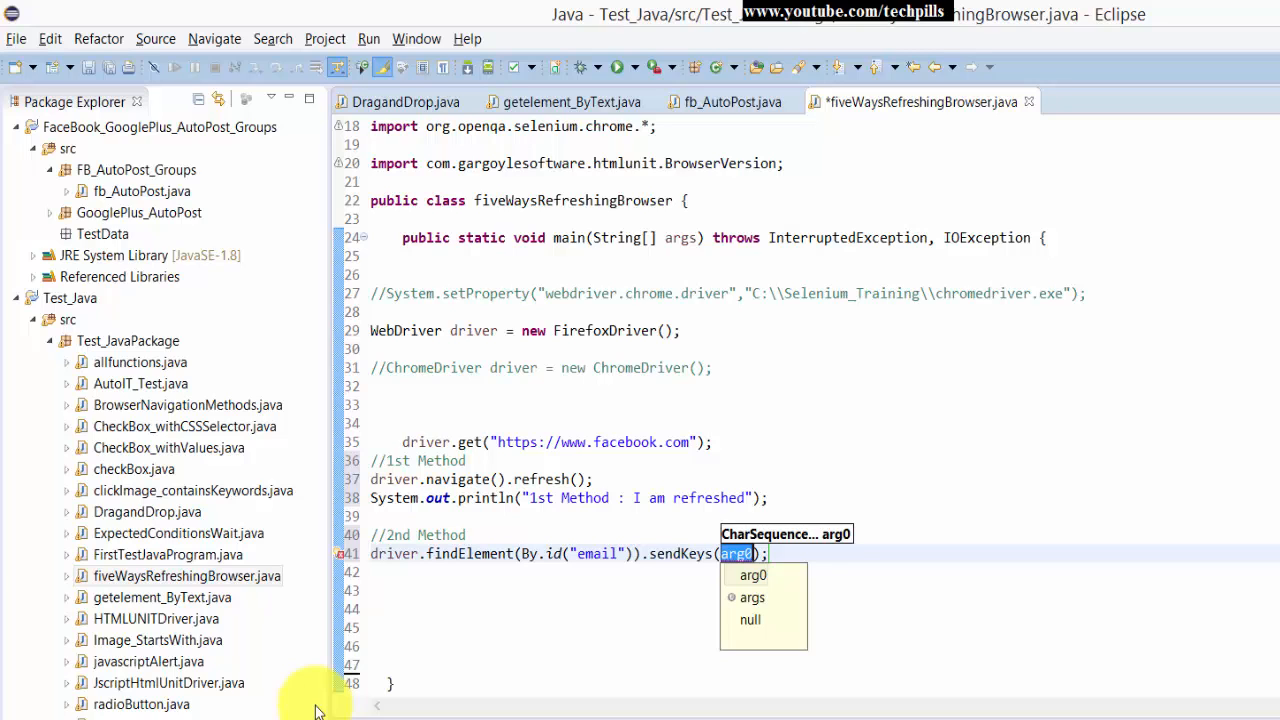
{"action": "type", "text": "Keys."}
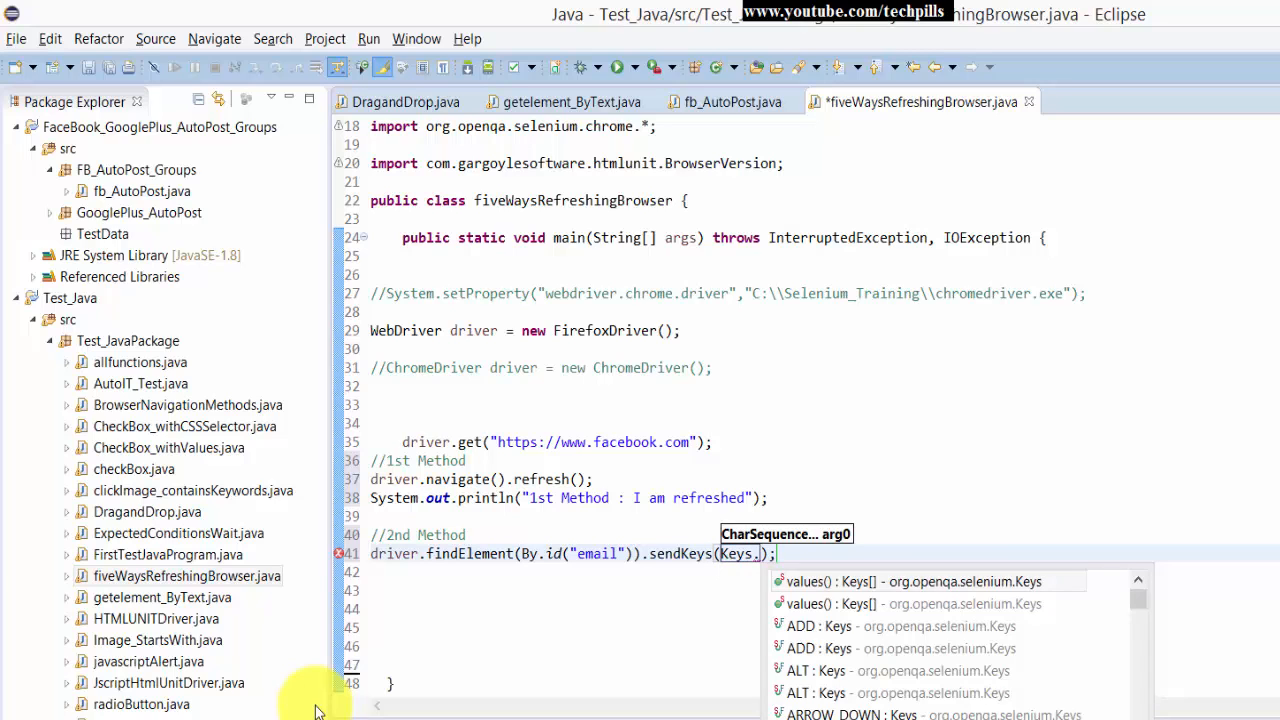
{"action": "type", "text": ".f"}
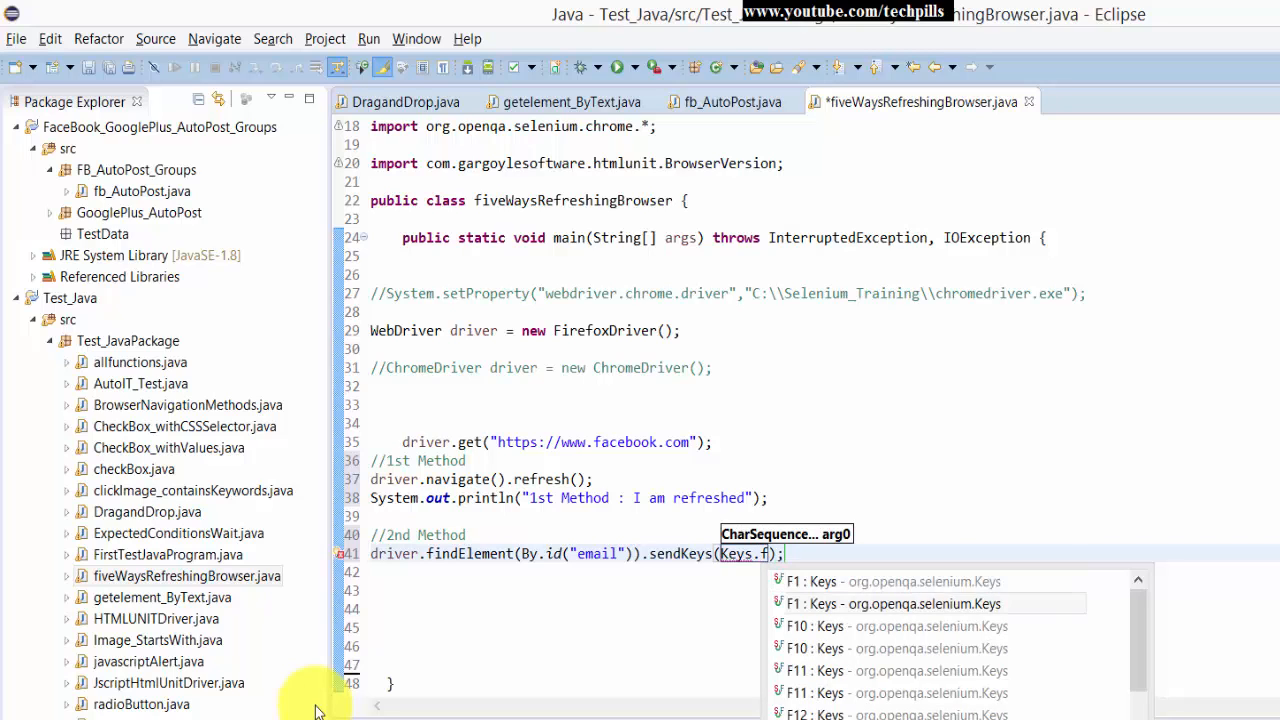
{"action": "scroll", "scroll_direction": "down", "scroll_amount": 3}
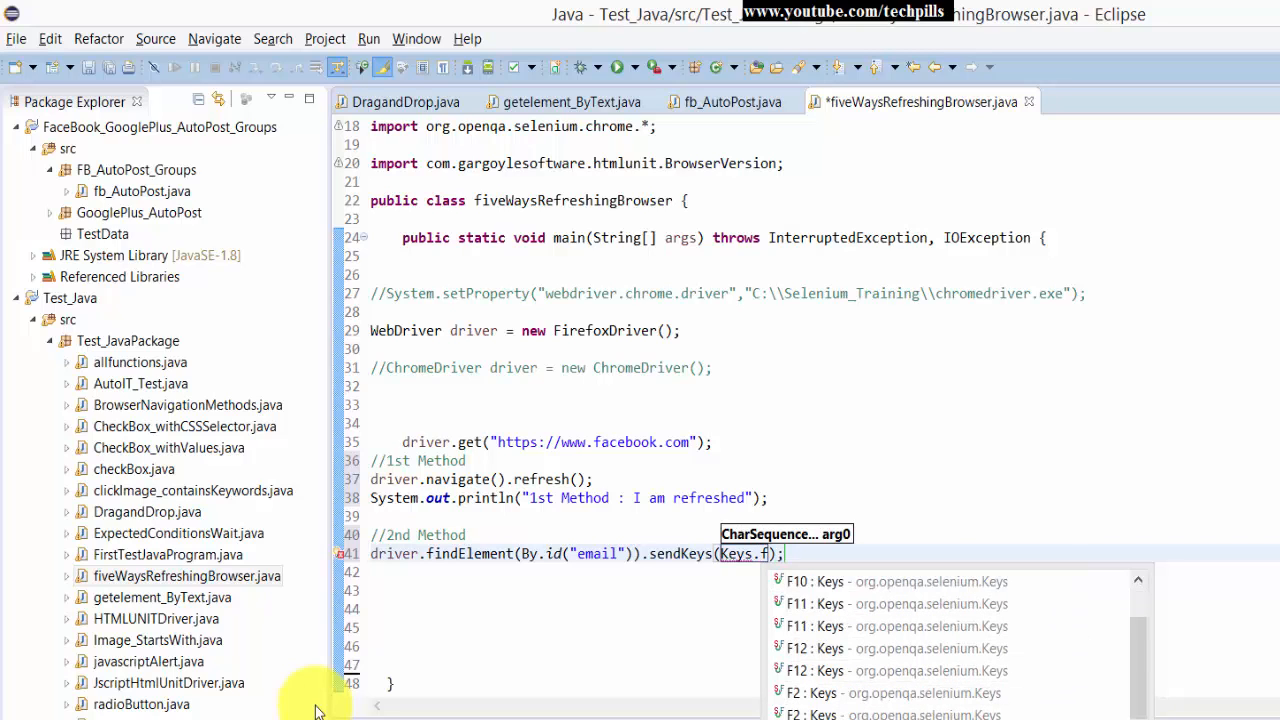
{"action": "scroll", "scroll_direction": "down", "scroll_amount": 3}
{"action": "type", "text": "F5"}
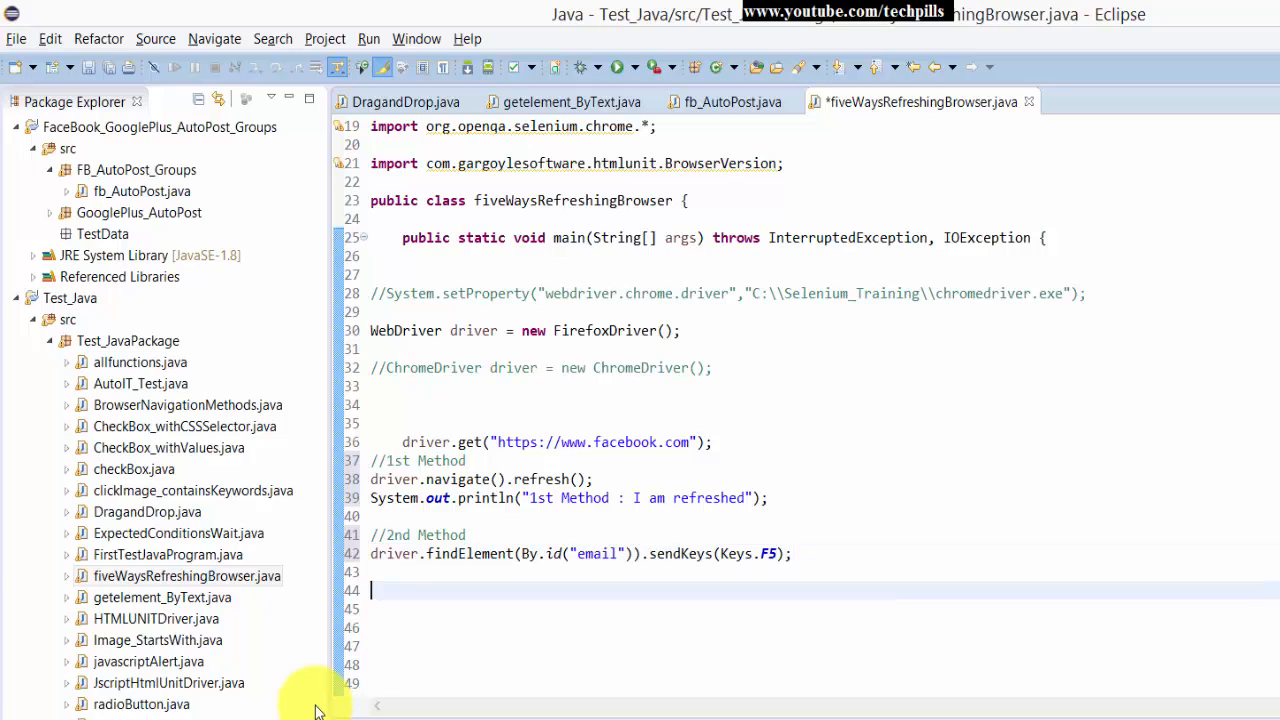
- Add a //3rd Method comment and driver.get(driver.getCurrentUrl()); to reload the page
{"action": "type", "text": "//3rd"}
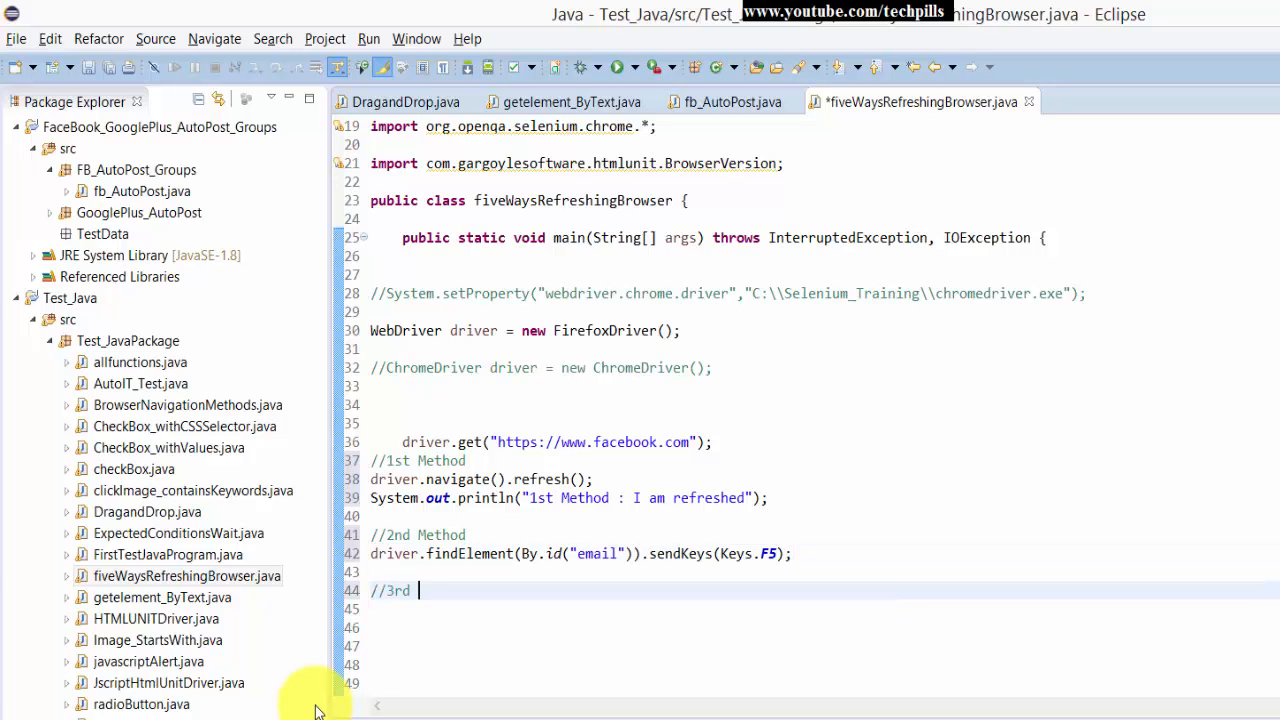
{"action": "type", "text": "Method"}
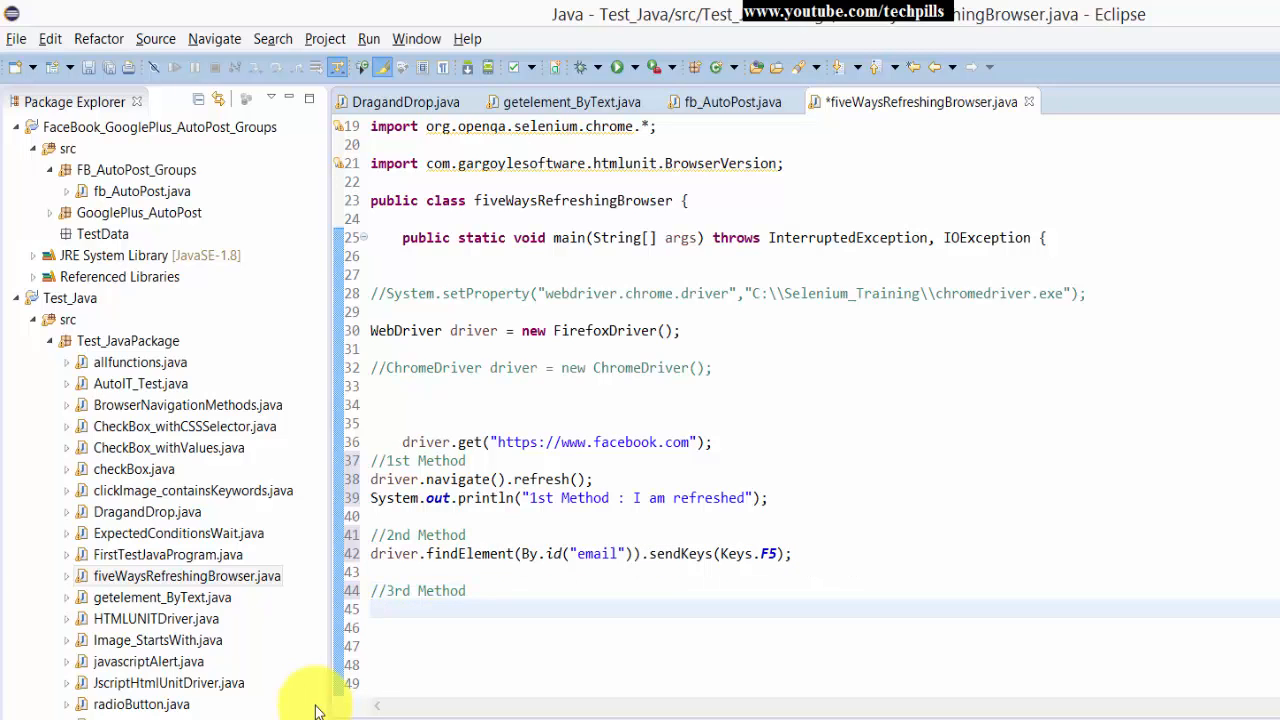
{"action": "type", "text": "driver."}
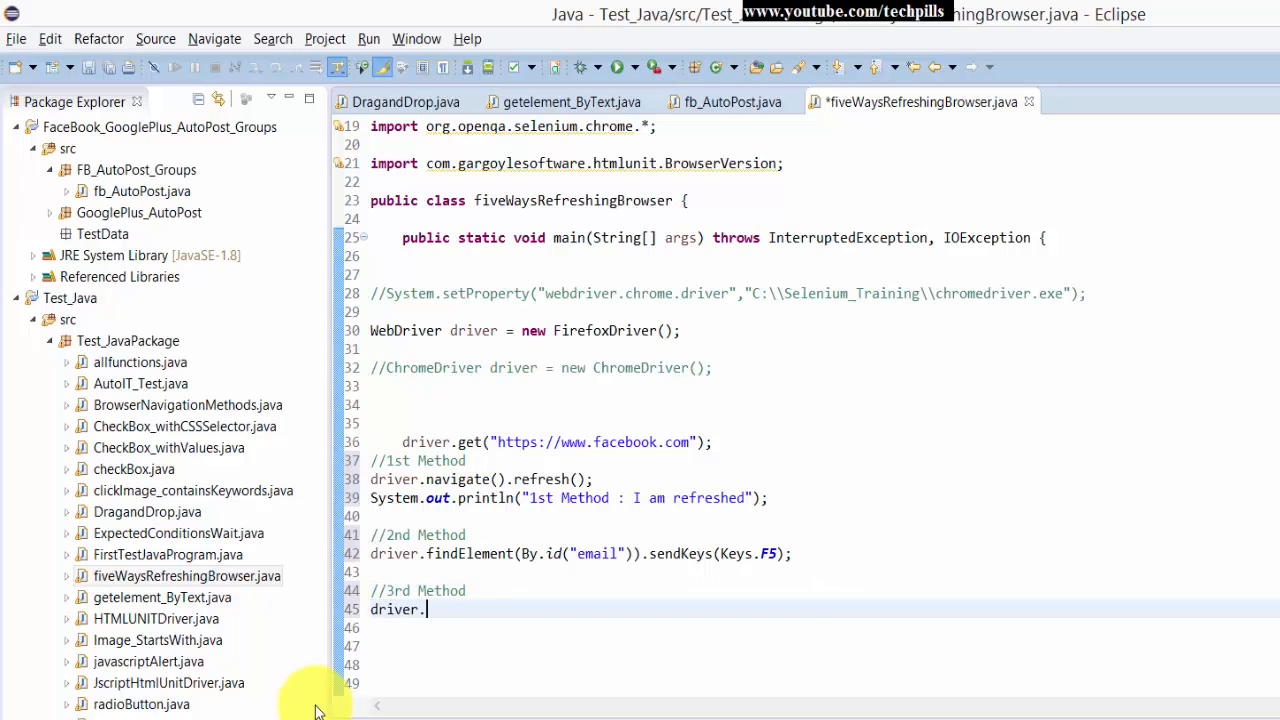
{"action": "type", "text": "get"}
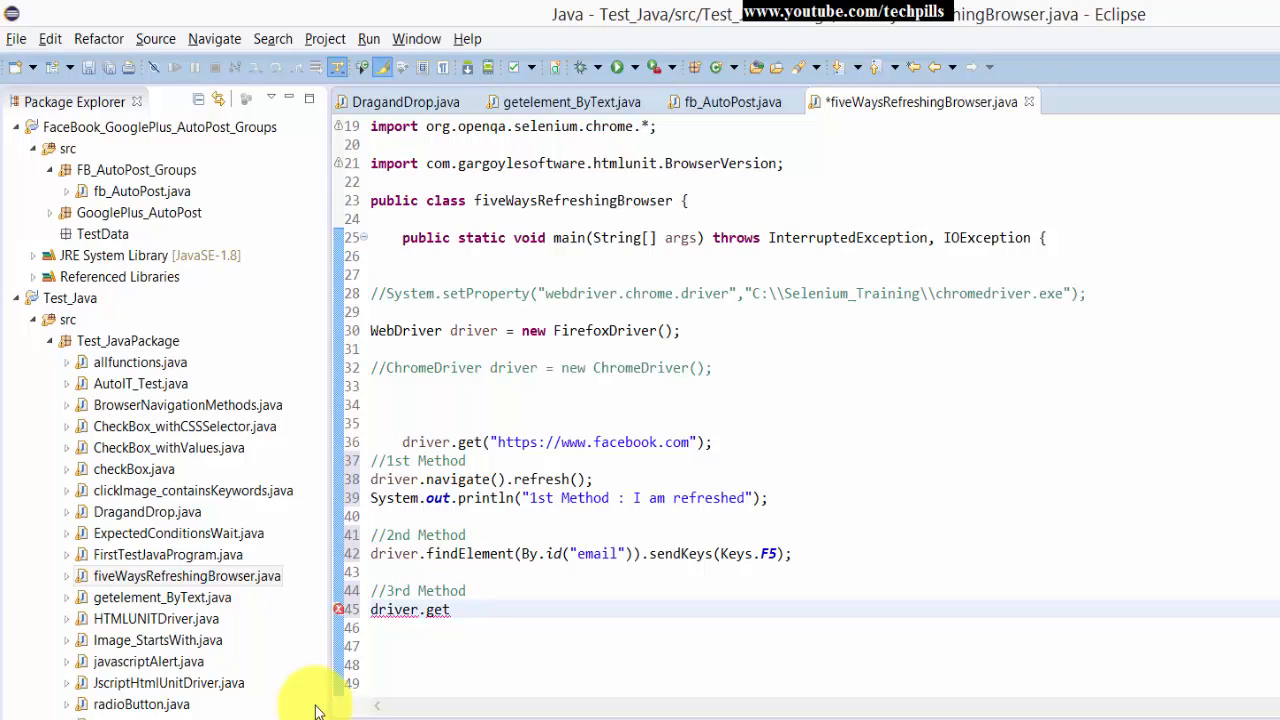
{"action": "type", "text": "(driver.getCurrentUrl());"}
{"action": "type", "text": "//"}
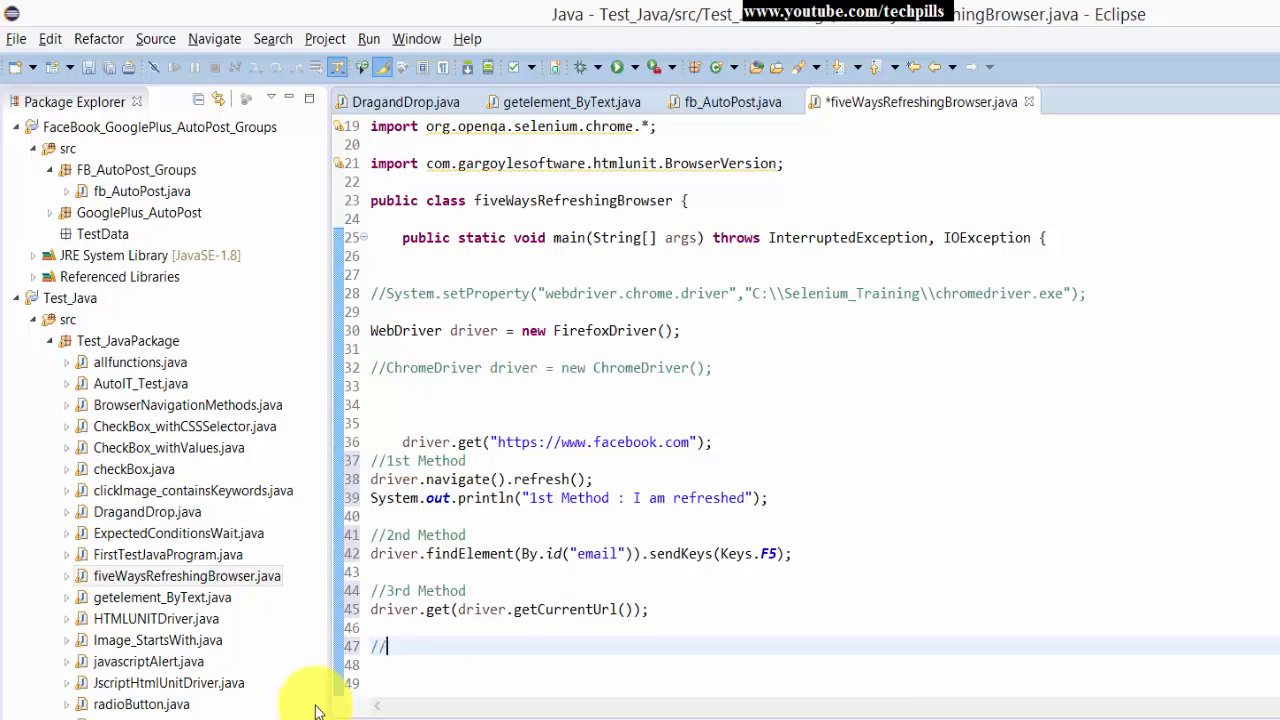
- Add the //4th Method comment below the third method
{"action": "type", "text": "4"}
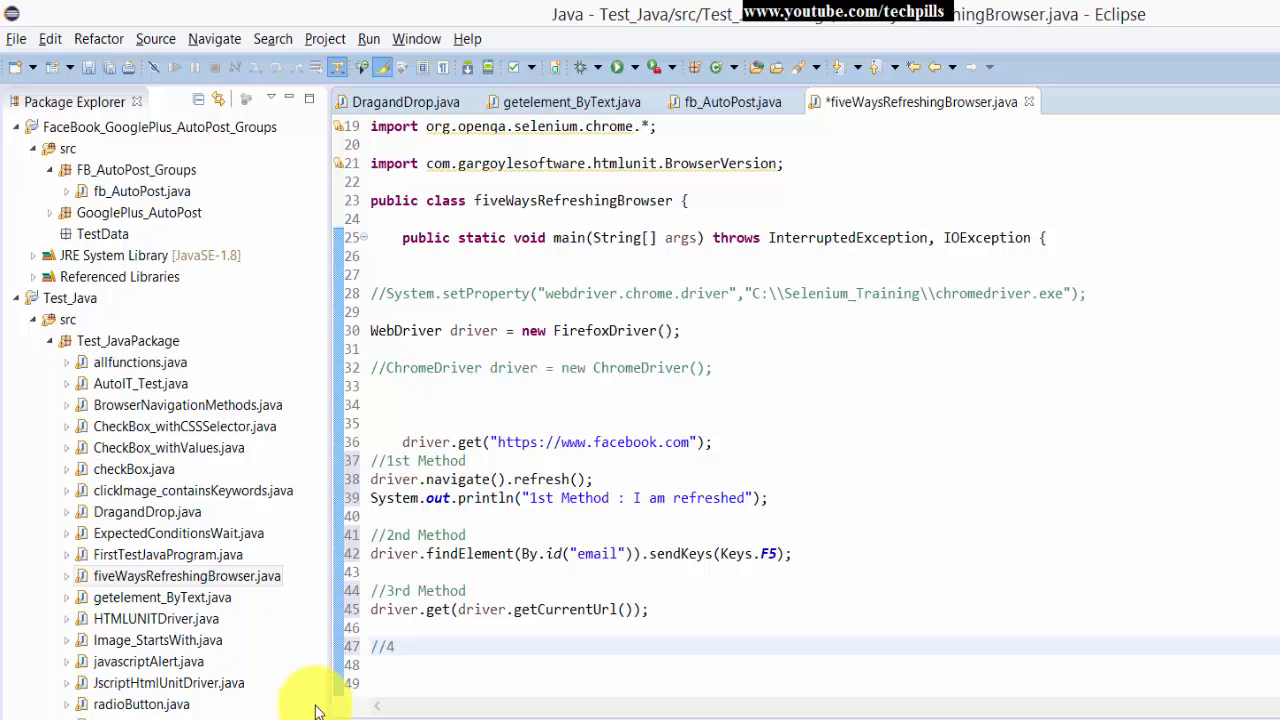
{"action": "type", "text": "th Method"}
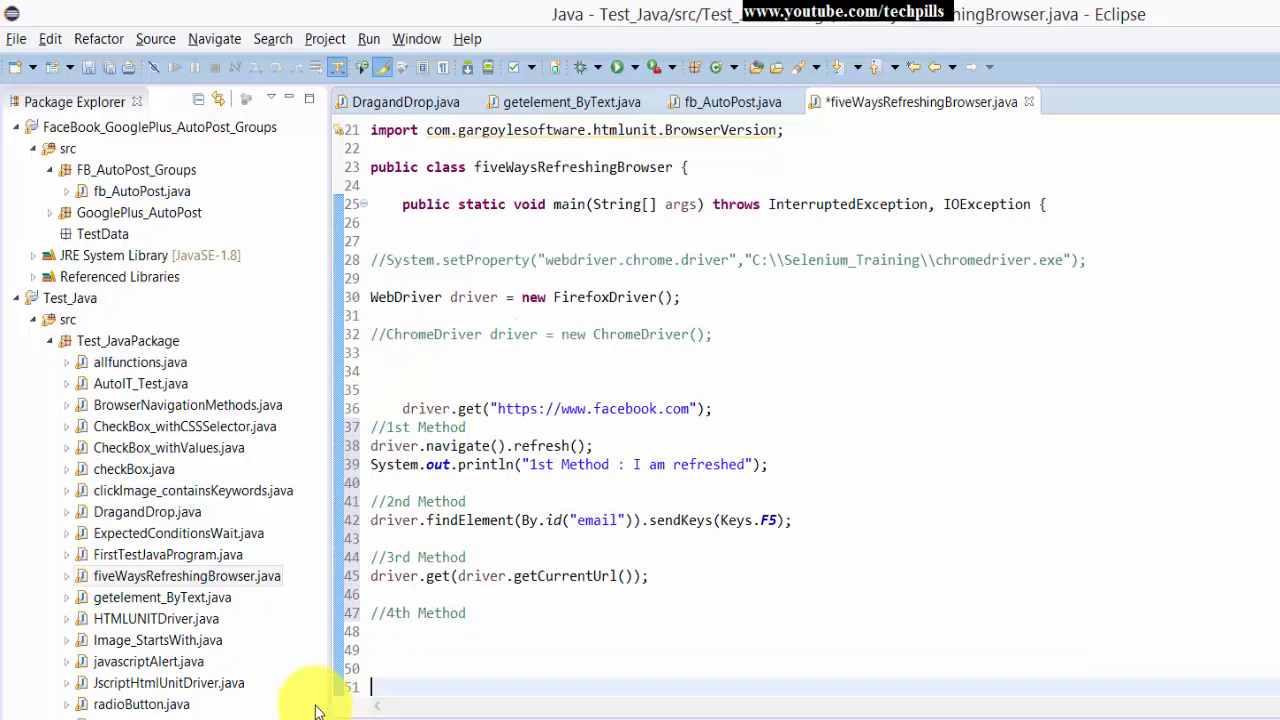
- Write driver.navigate().to(driver.getCurrentUrl()); with the to(String) variant, then a //5th Method comment
{"action": "scroll", "scroll_direction": "down", "scroll_amount": 3}
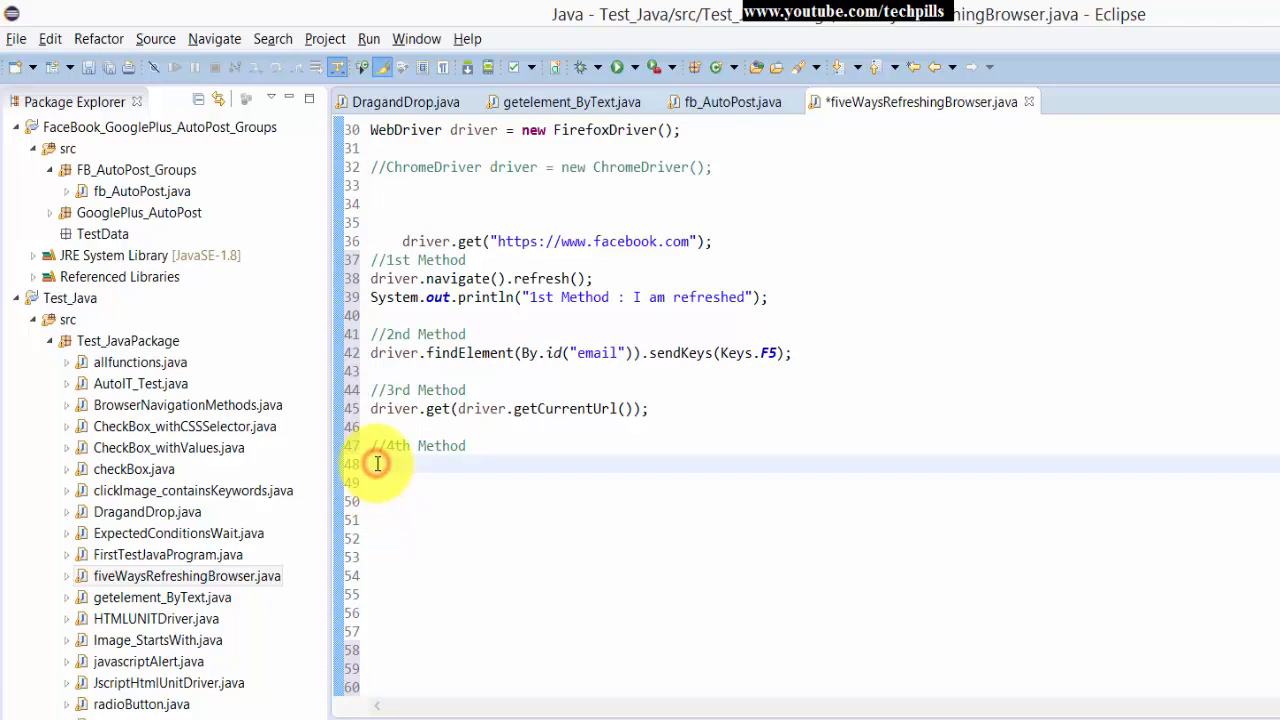
{"action": "type", "text": "driver."}
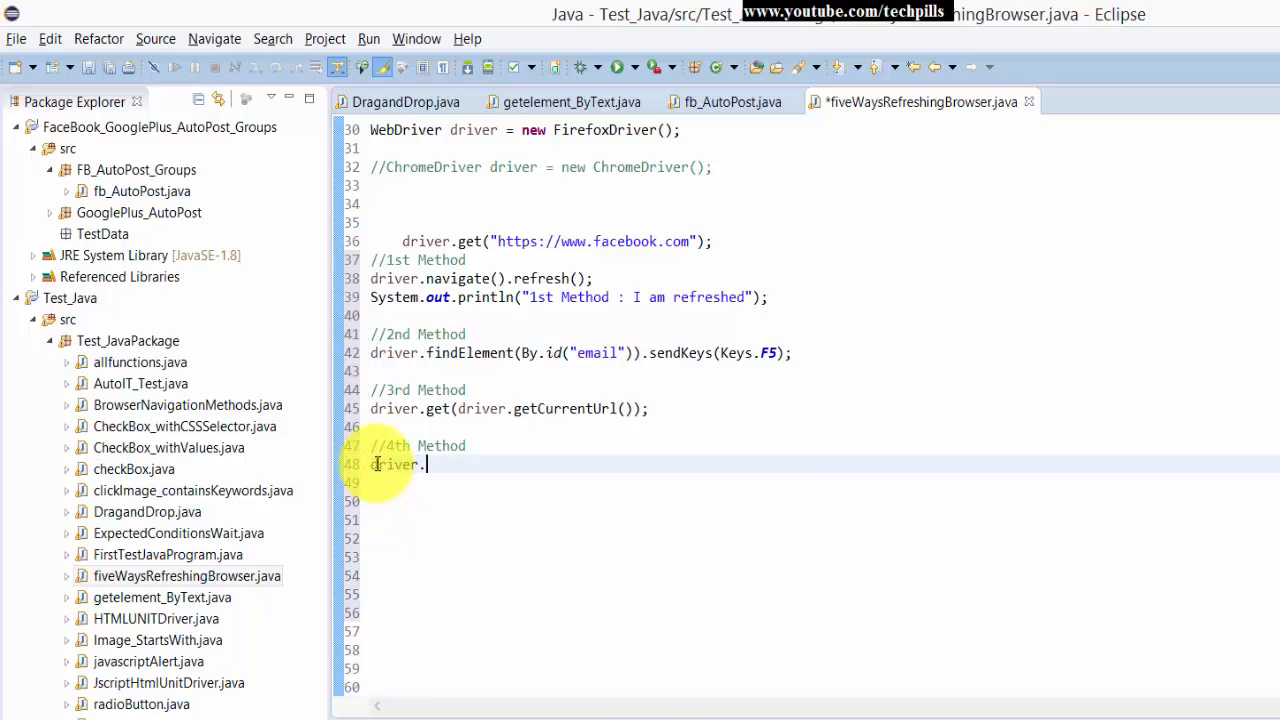
{"action": "type", "text": "navigate().to"}
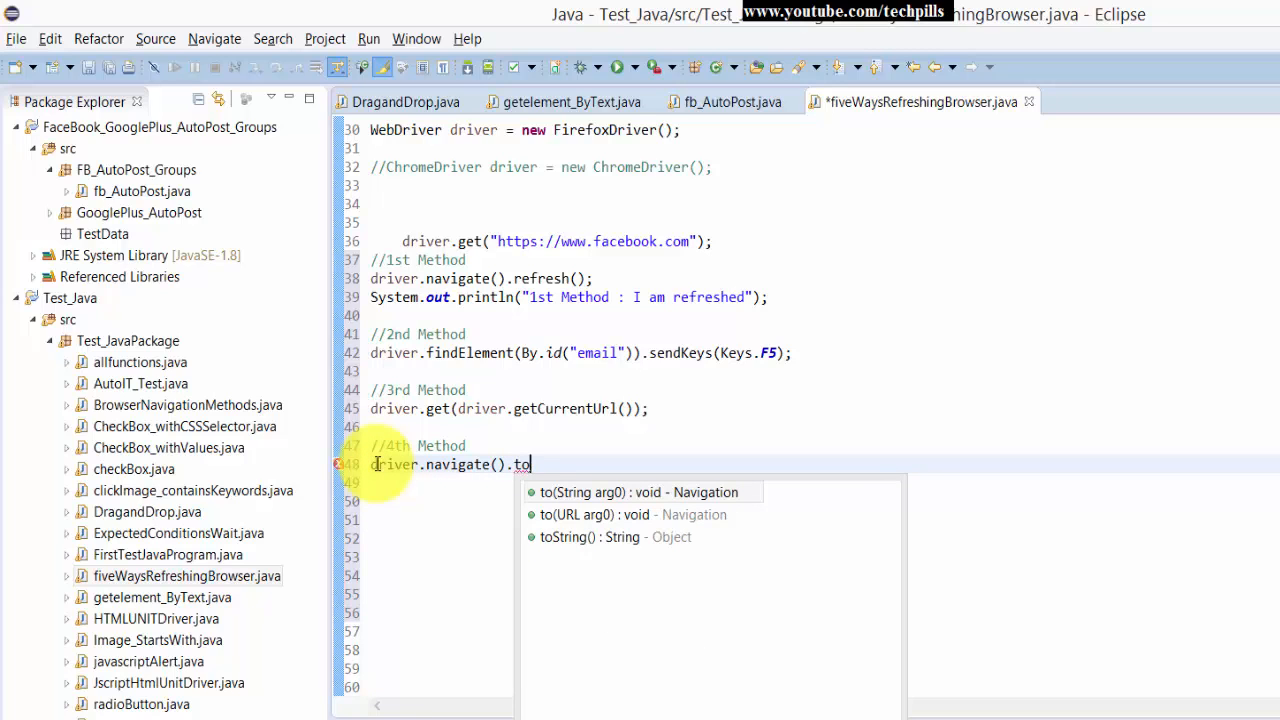
{"action": "left_click", "coordinate": [636, 492]}
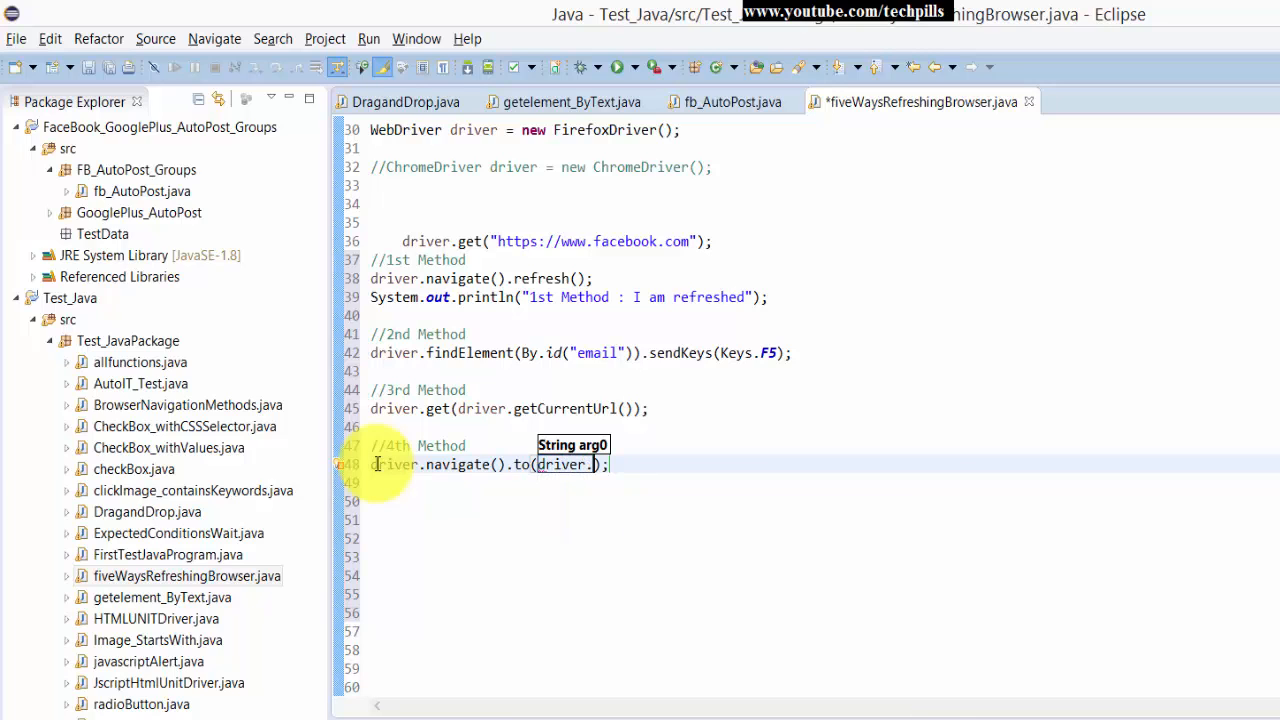
{"action": "type", "text": "getCurrentUrl()"}
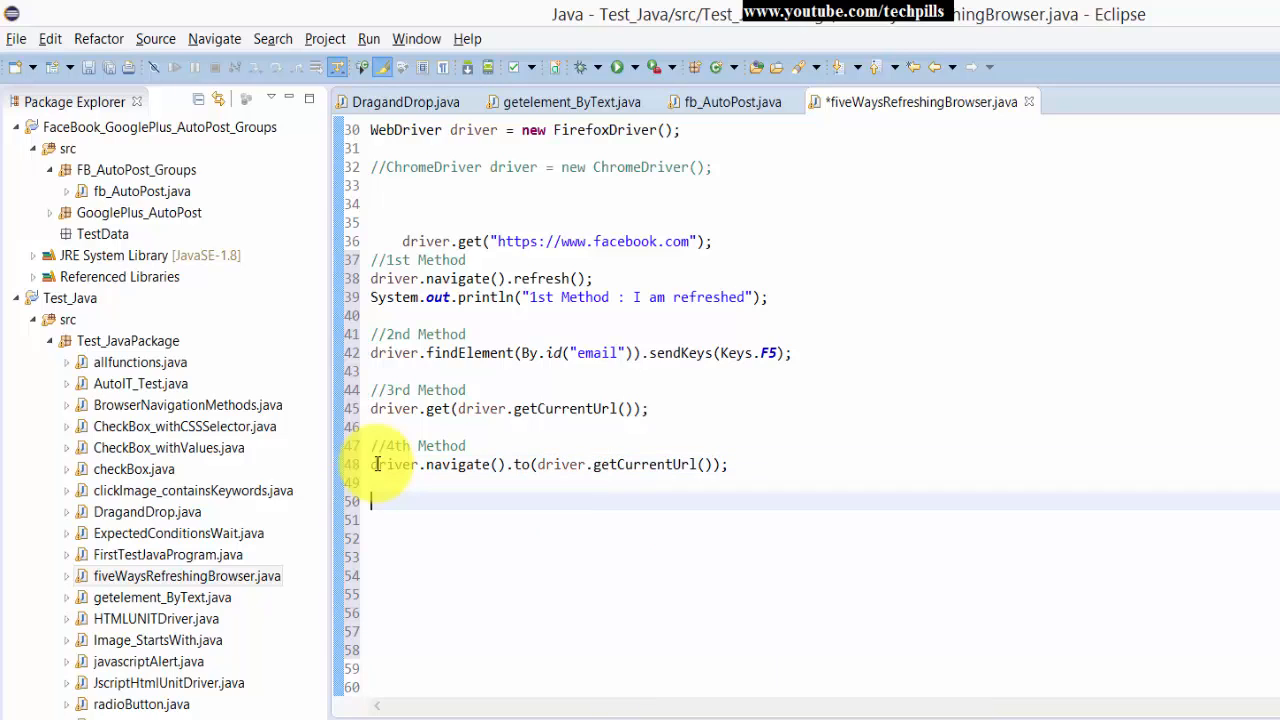
{"action": "type", "text": "//5th"}
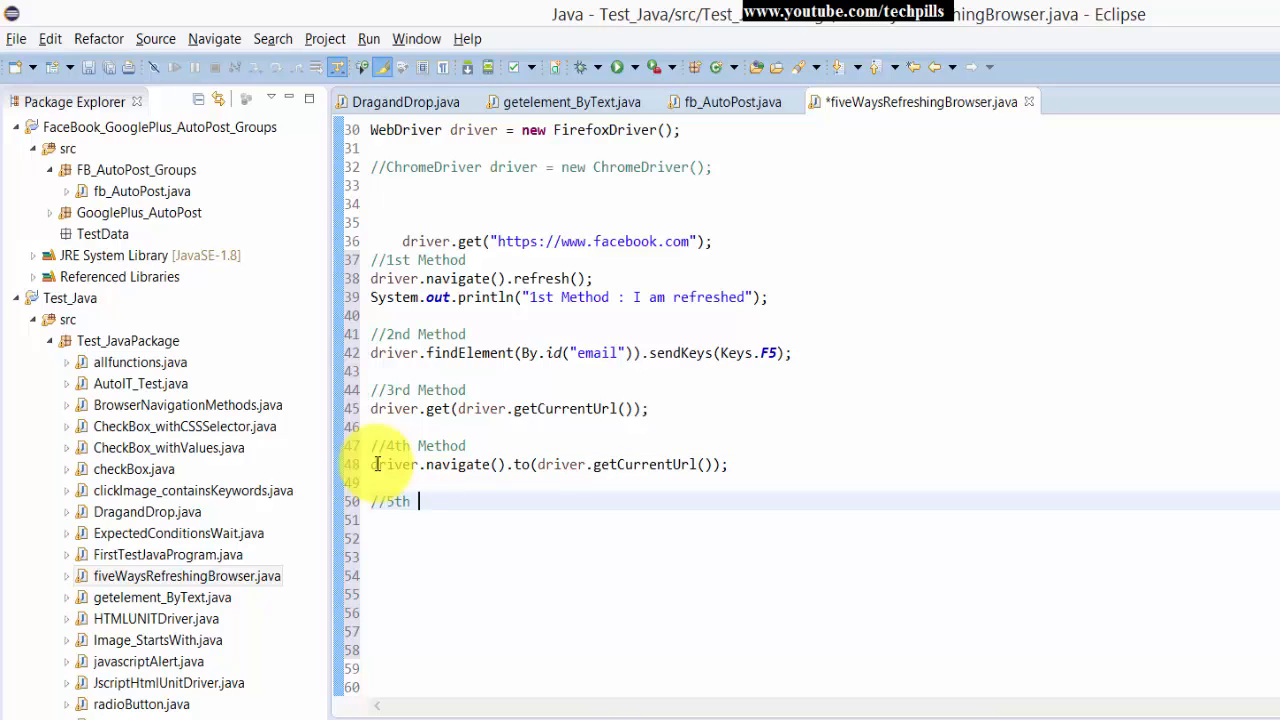
{"action": "type", "text": "Method"}
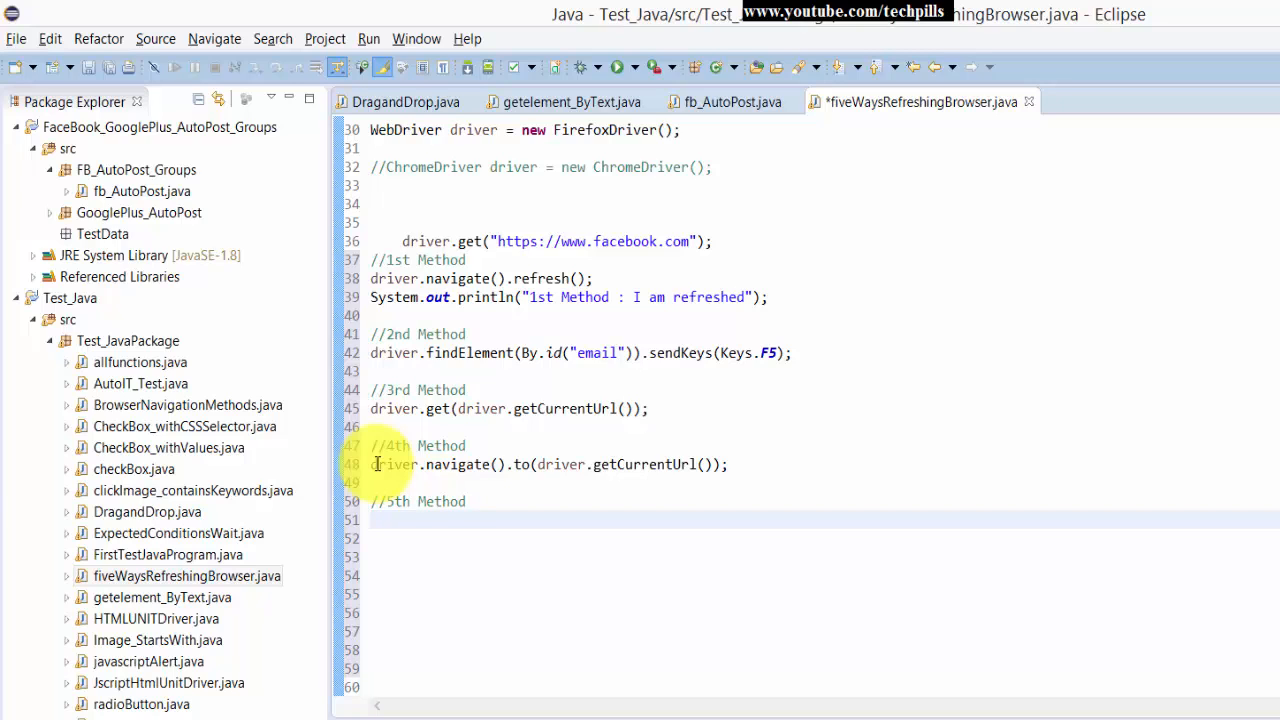
- Write driver.findElement(By.id("email")).sendKeys("\uE035"); under the 5th Method comment
{"action": "type", "text": "driver"}
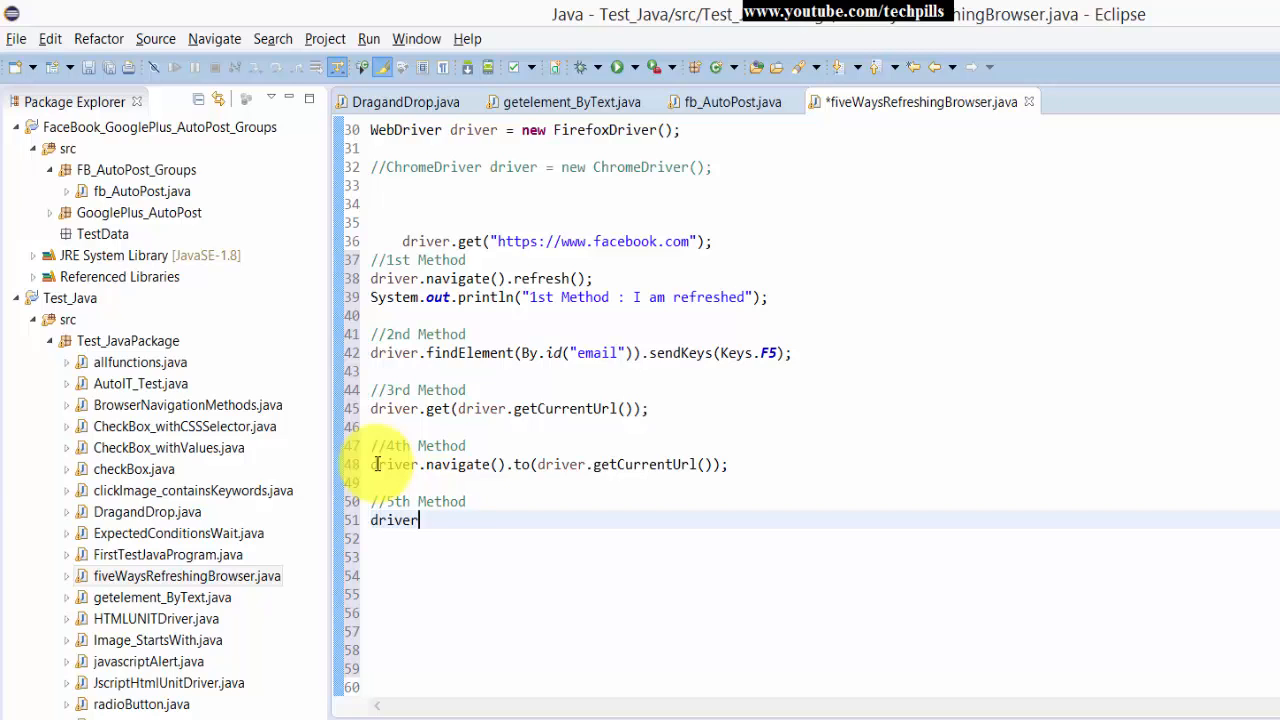
{"action": "type", "text": ".findElement(By.id(\"email"}
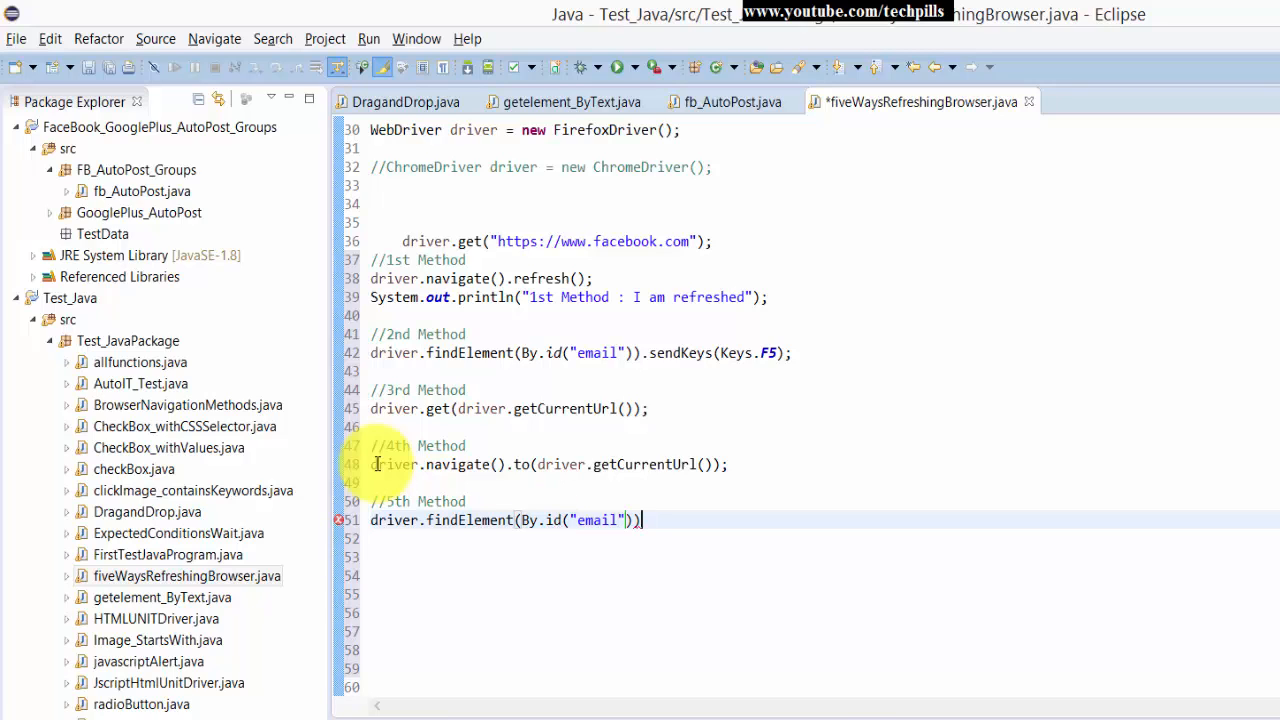
{"action": "type", "text": ".see"}
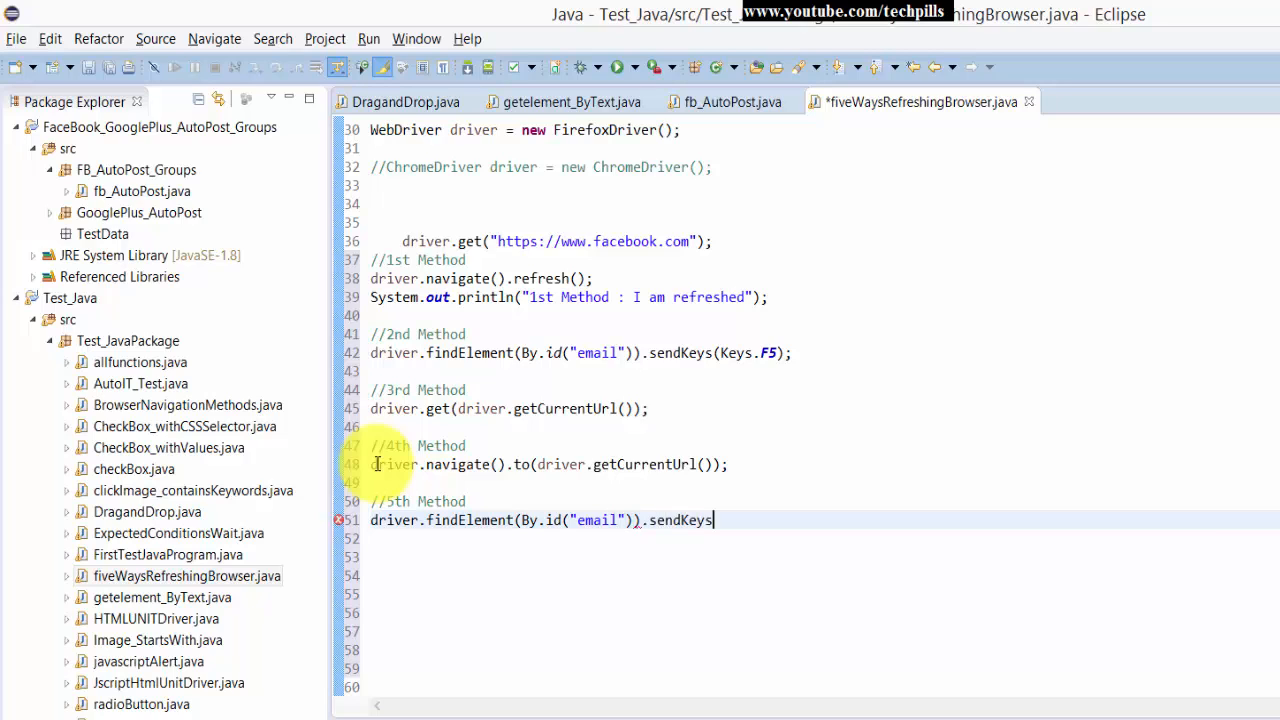
{"action": "type", "text": "(\"\")"}
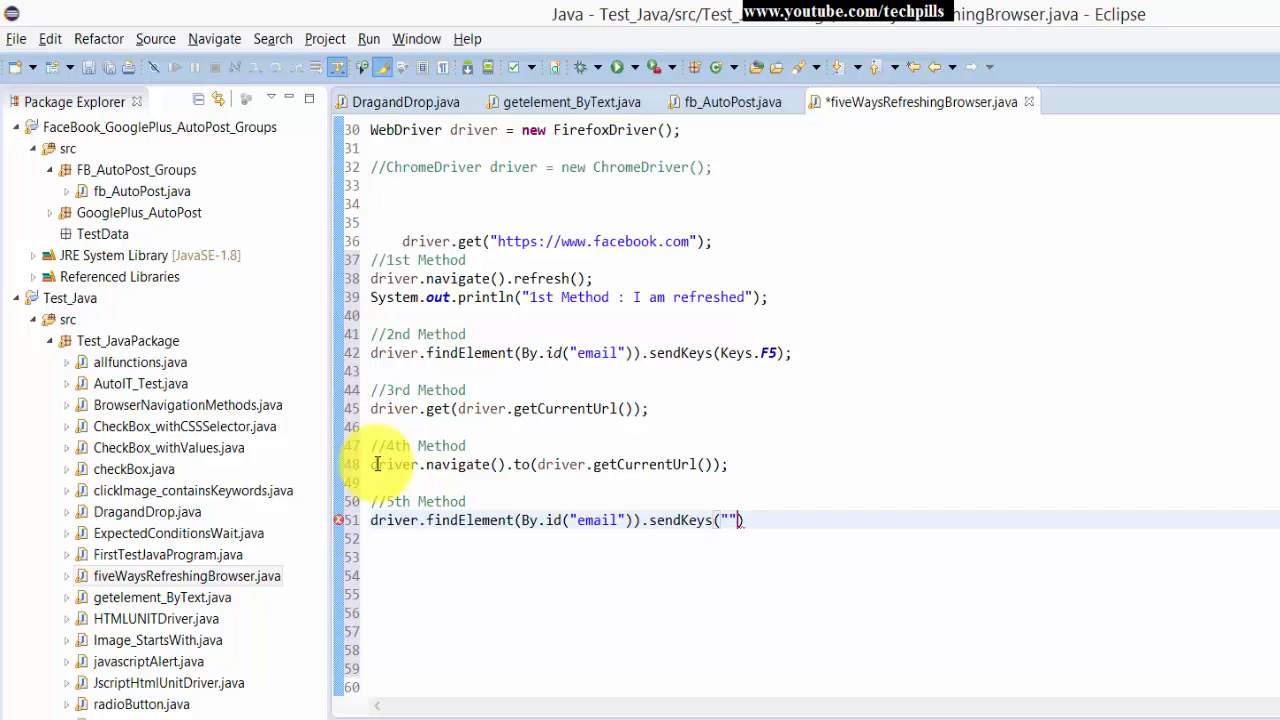
{"action": "type", "text": "\\"}
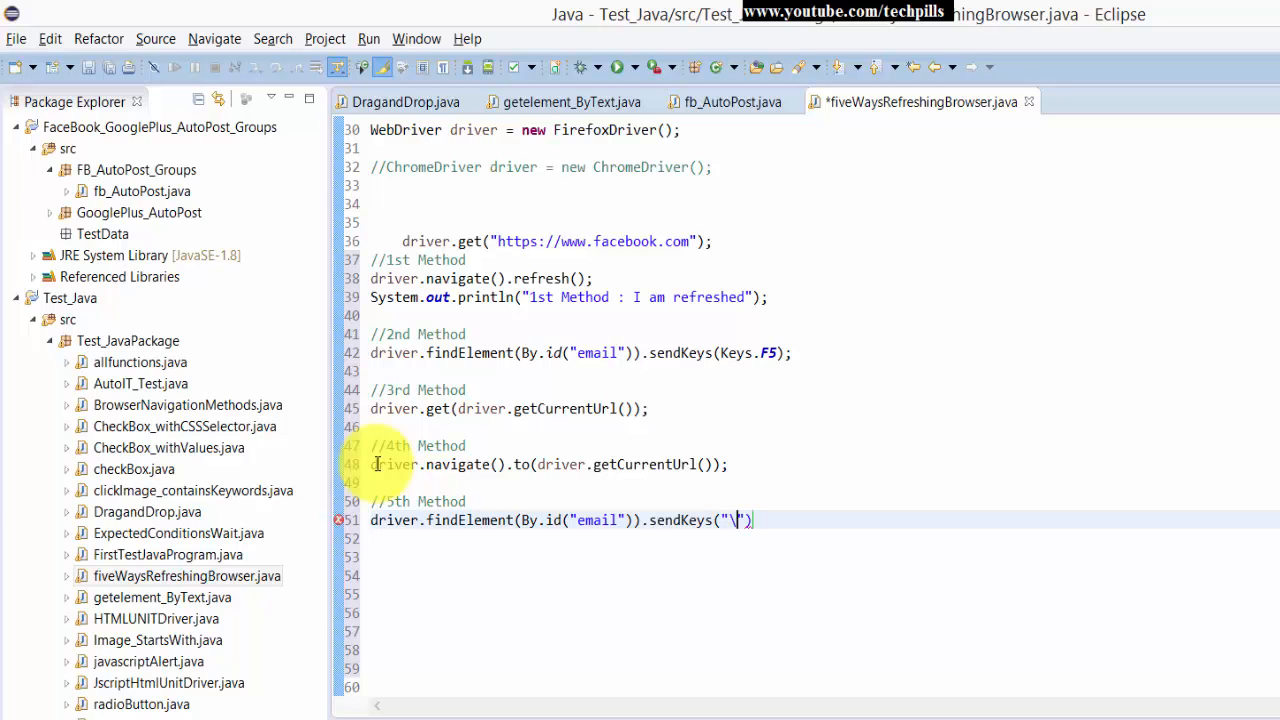
{"action": "type", "text": "u"}
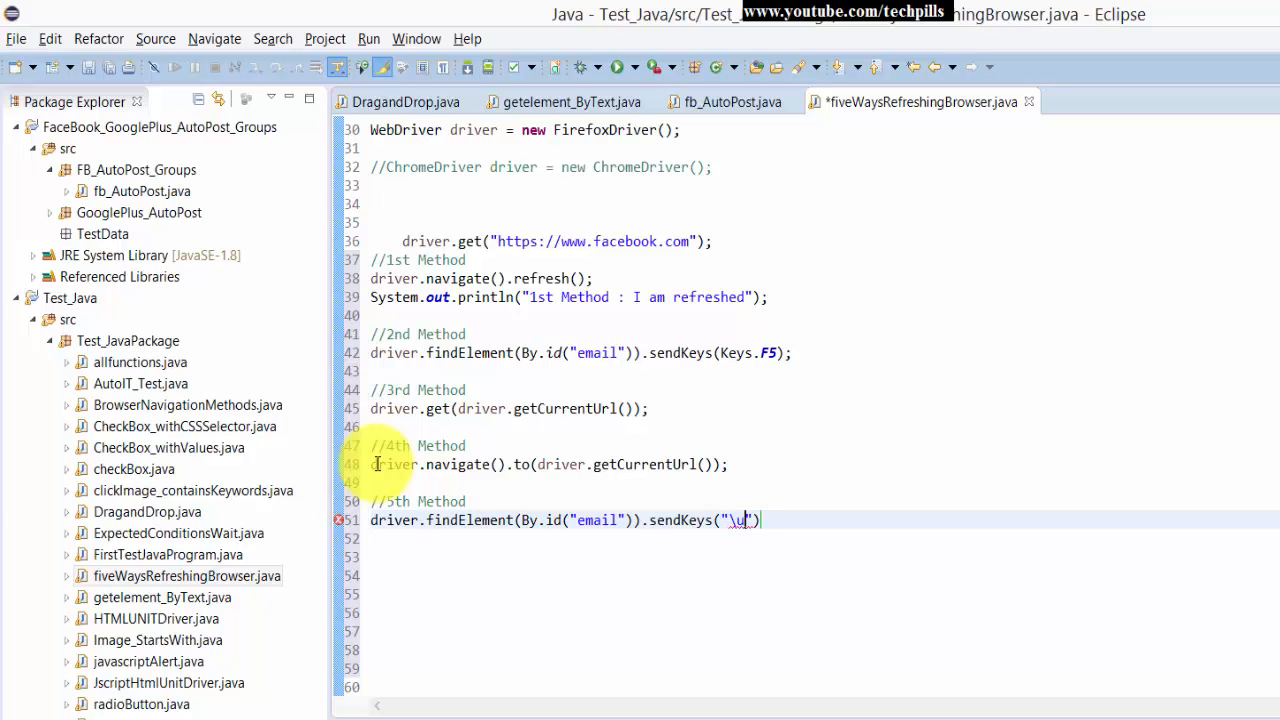
{"action": "type", "text": "E"}
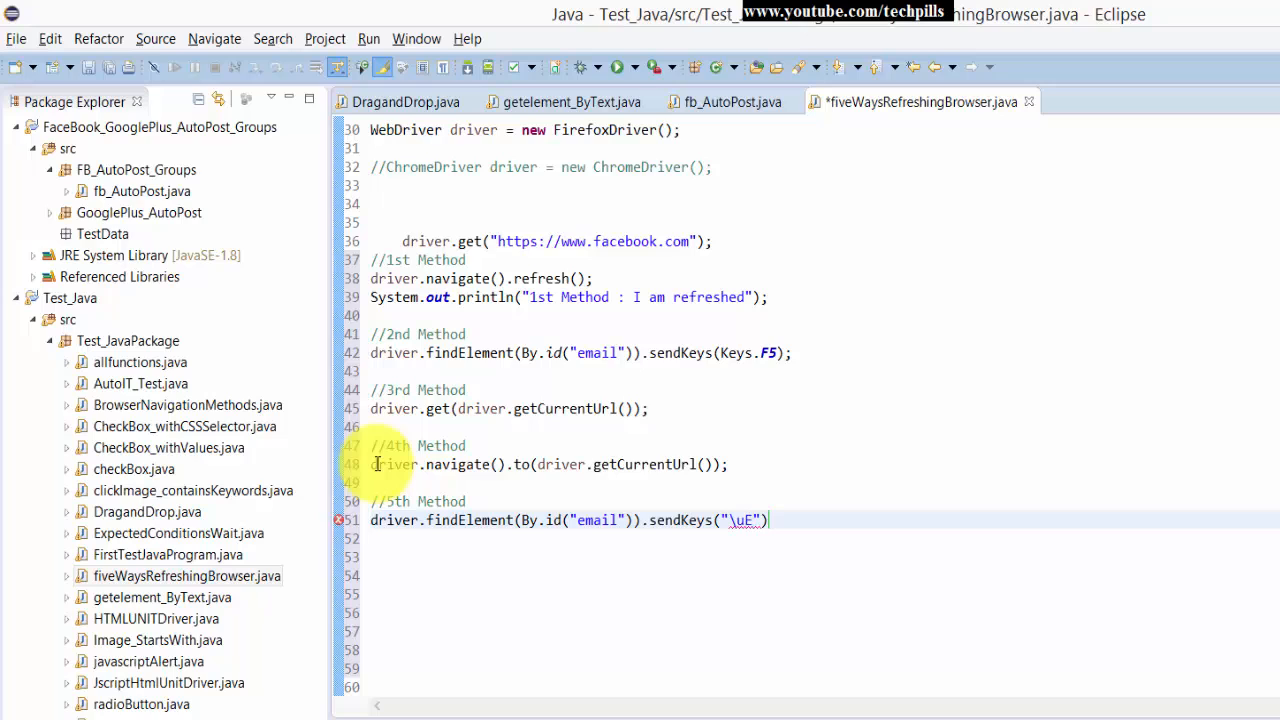
{"action": "type", "text": "035"}
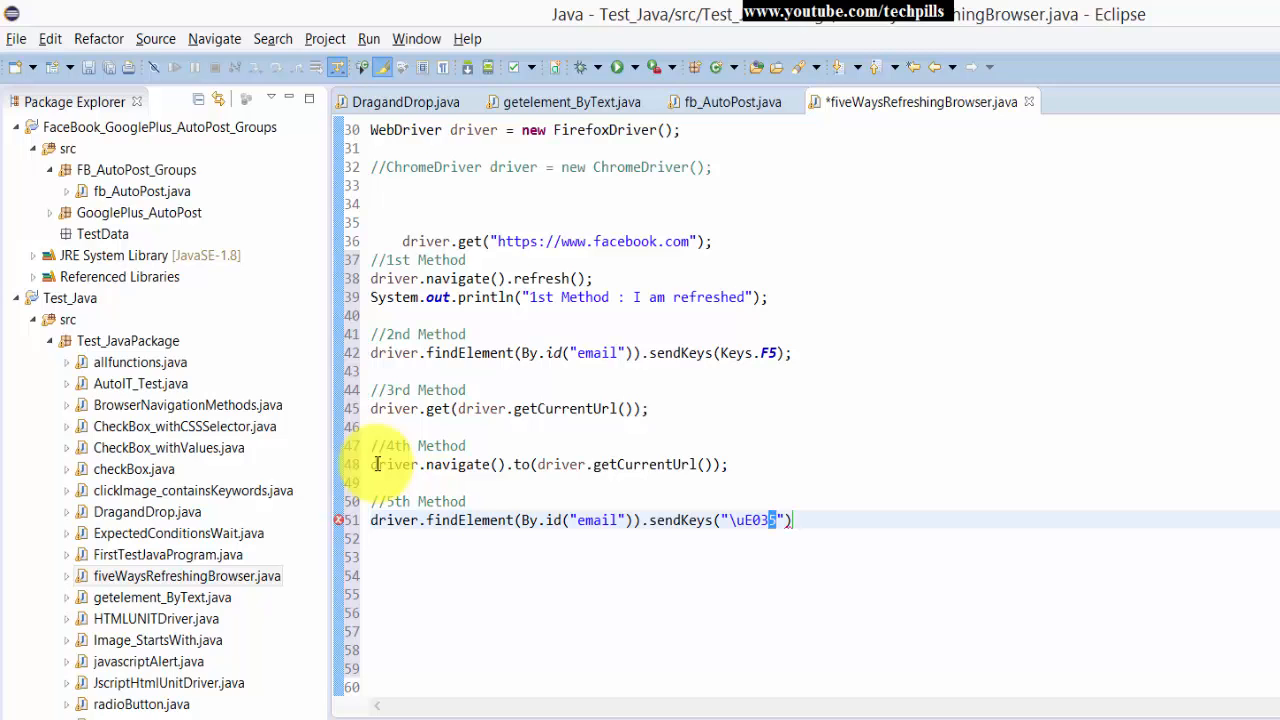
- Finish the fifth method line and save the class with Ctrl+S
{"action": "type", "text": "5"}
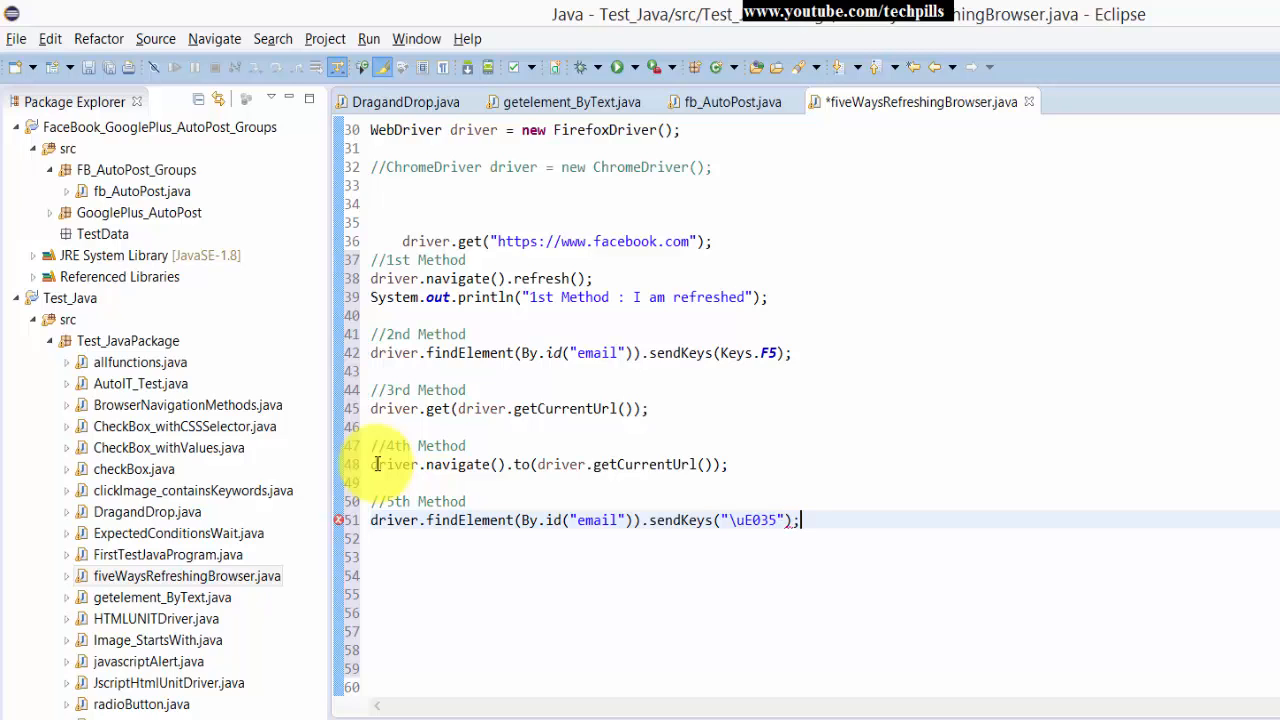
{"action": "key", "text": "ctrl+s"}
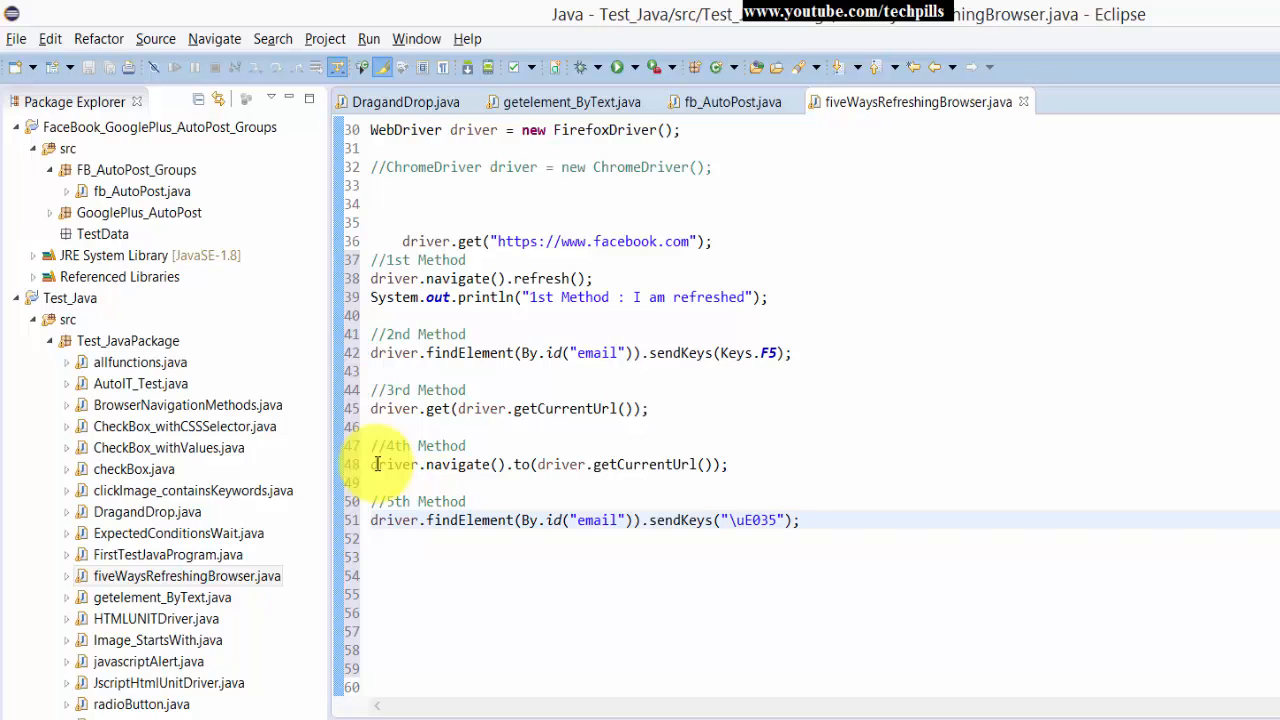
{"action": "left_click", "coordinate": [816, 296]}
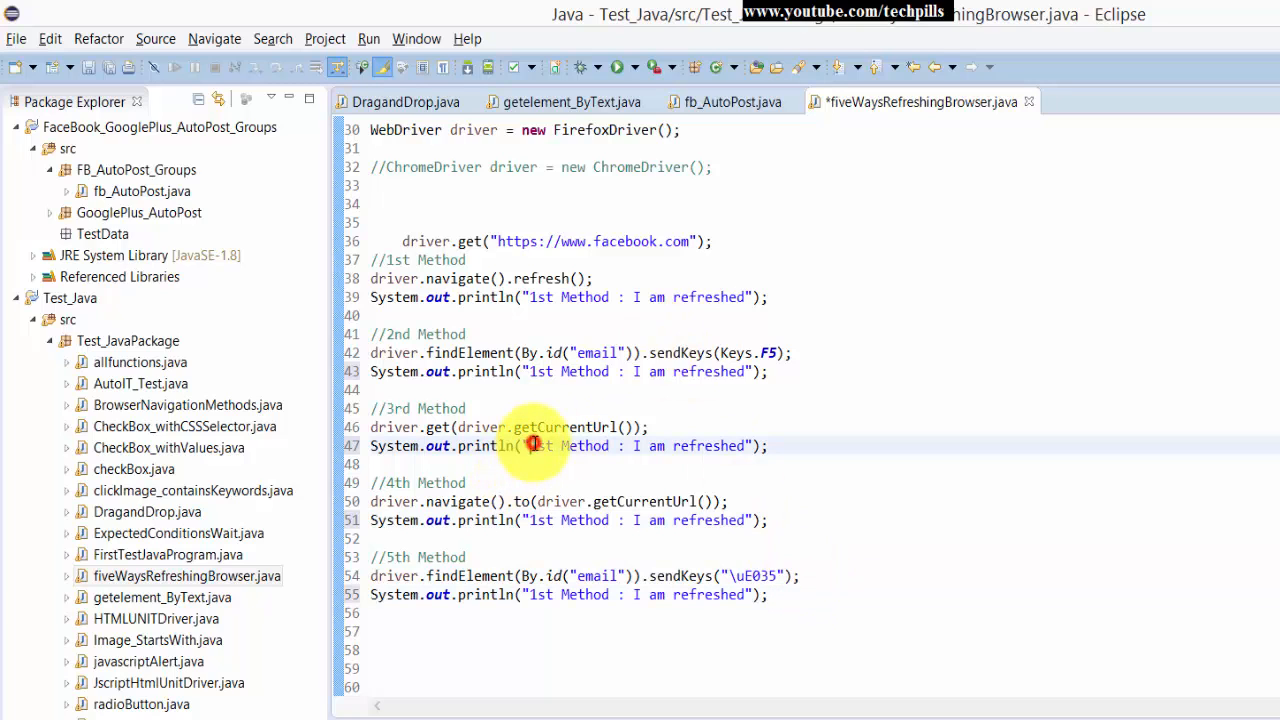
- Paste the "I am refreshed" println after each of the 2nd to 5th method calls
{"action": "left_click", "coordinate": [548, 370]}
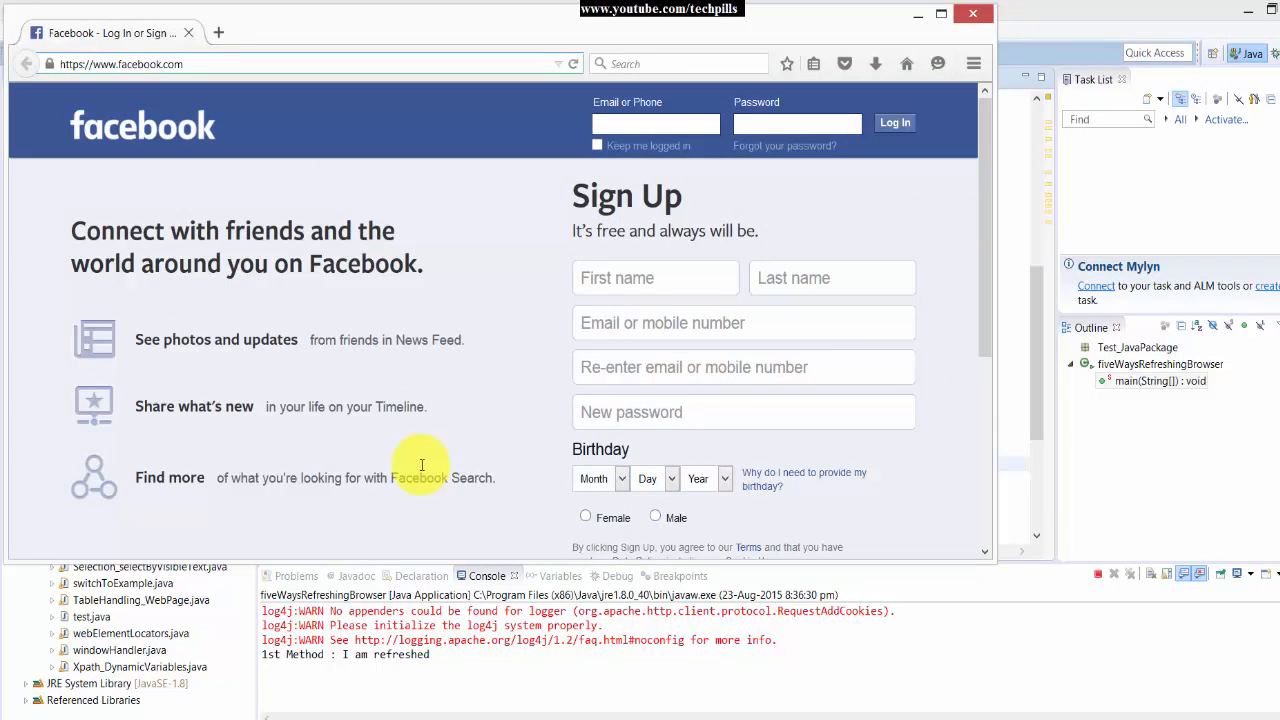
- Run the class as a Java Application so Firefox opens facebook.com and the console prints the message
{"action": "left_click", "coordinate": [656, 124]}
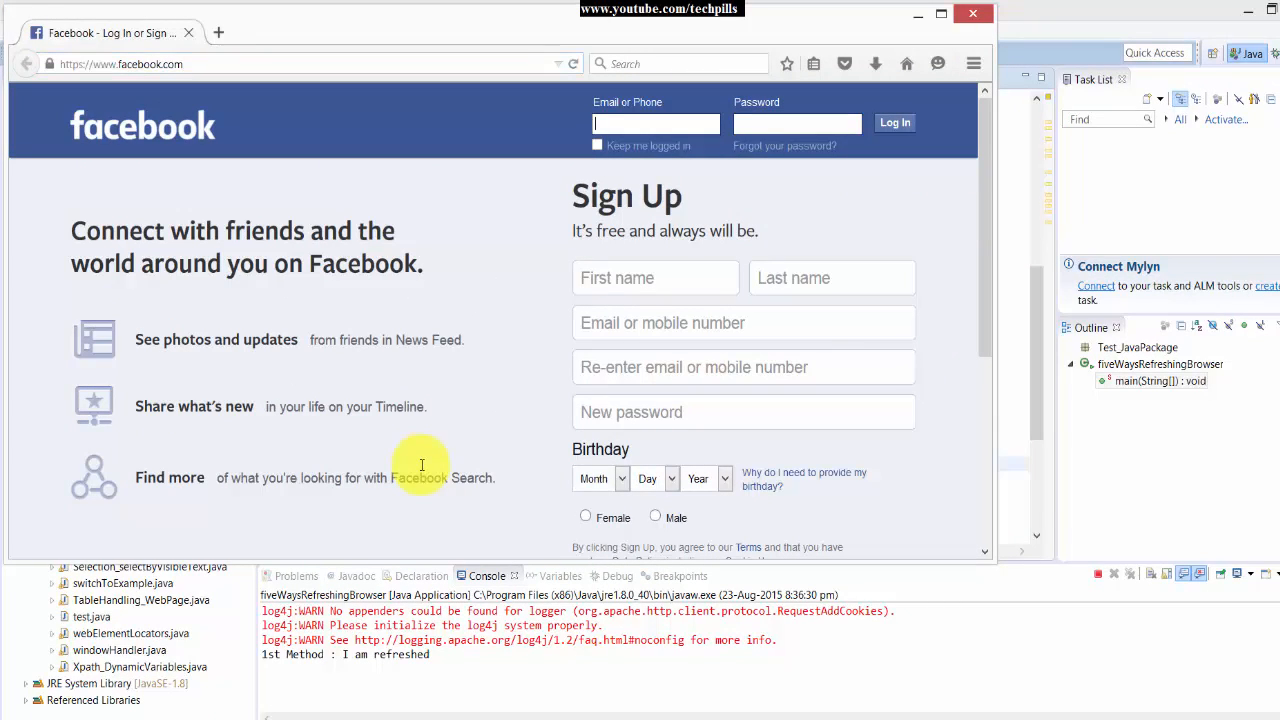